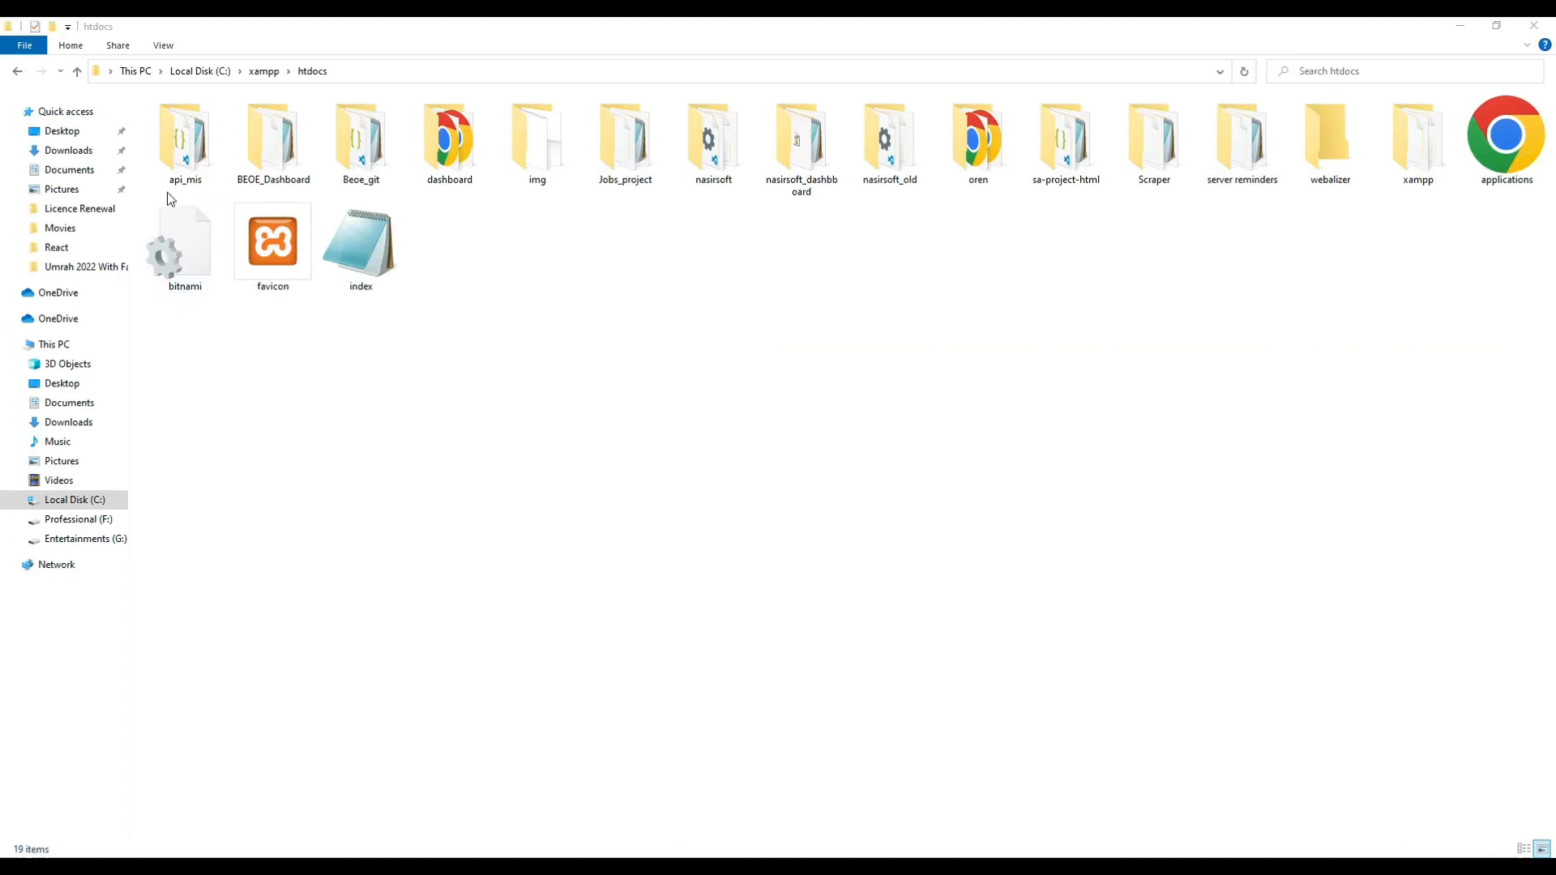
- Briefly look inside the api_mis project folder, then return to htdocs
click(185, 139)
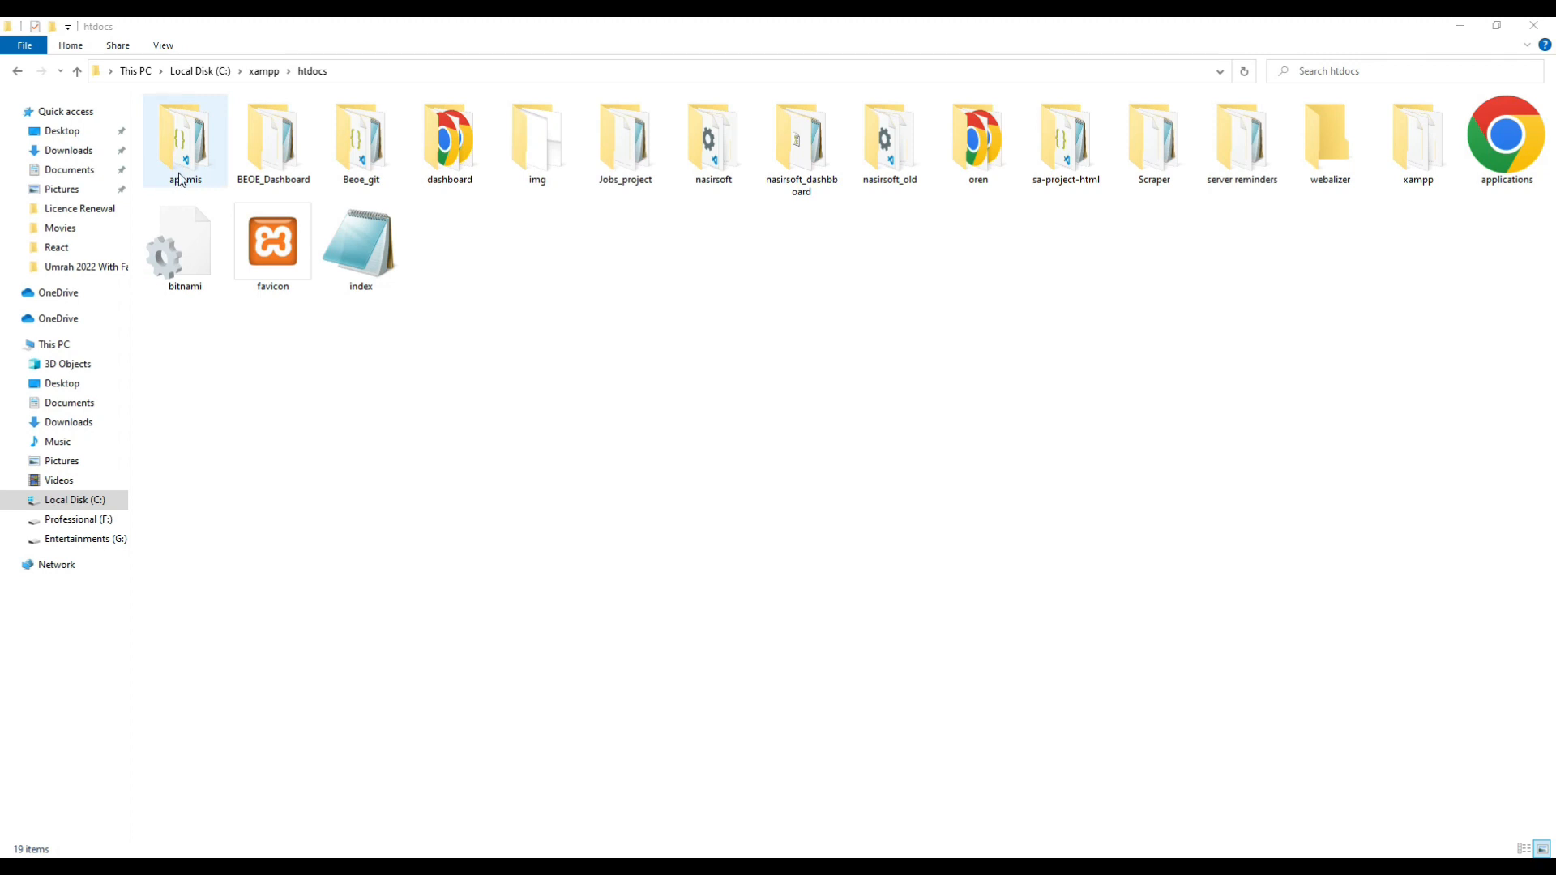
click(185, 139)
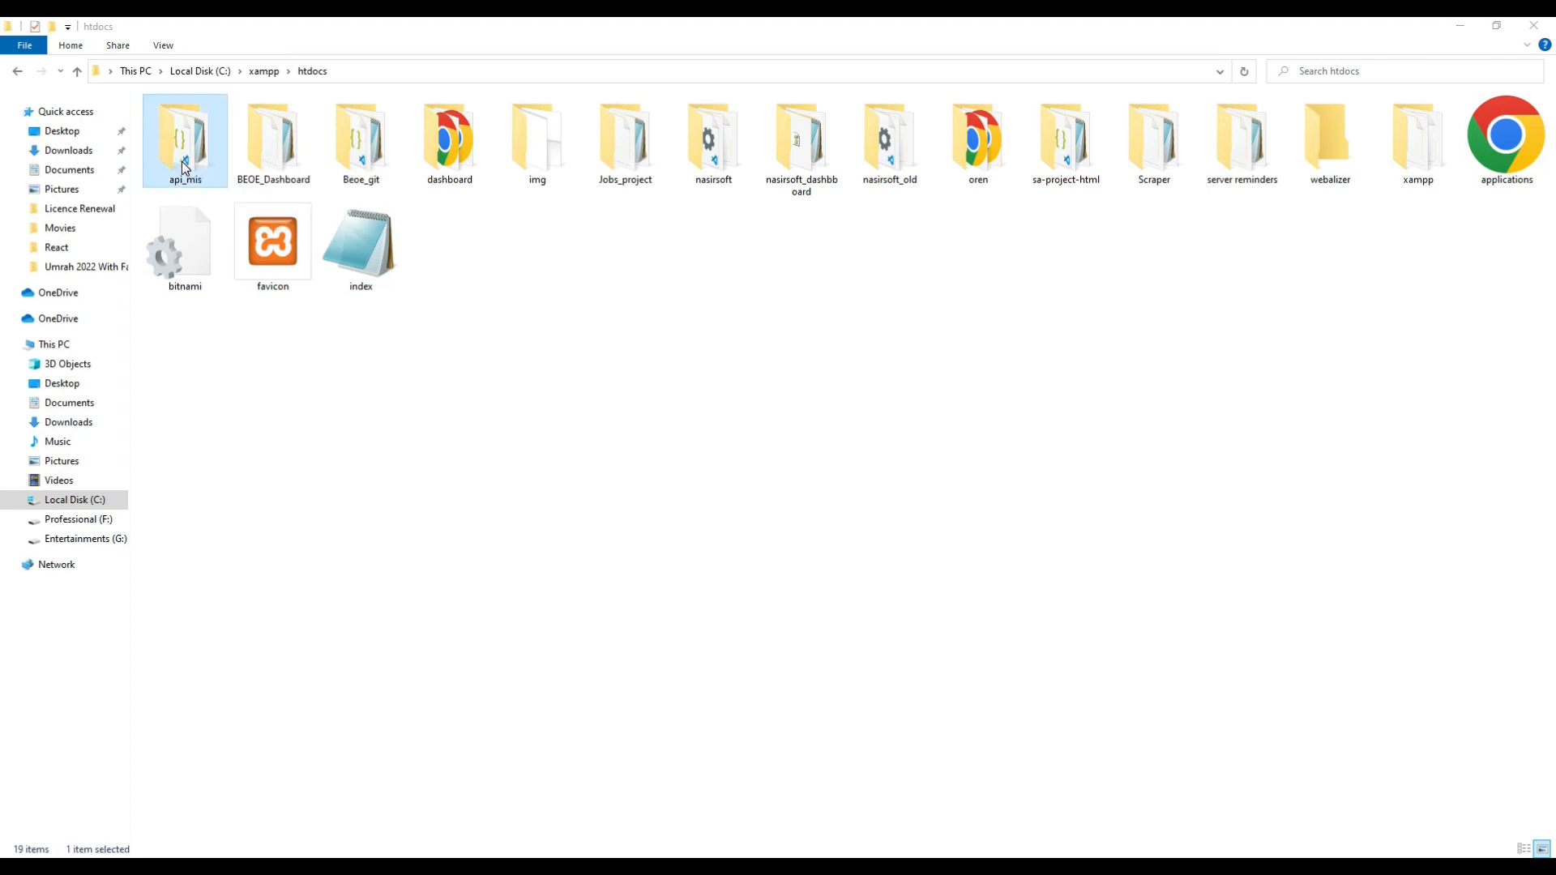
double_click(185, 136)
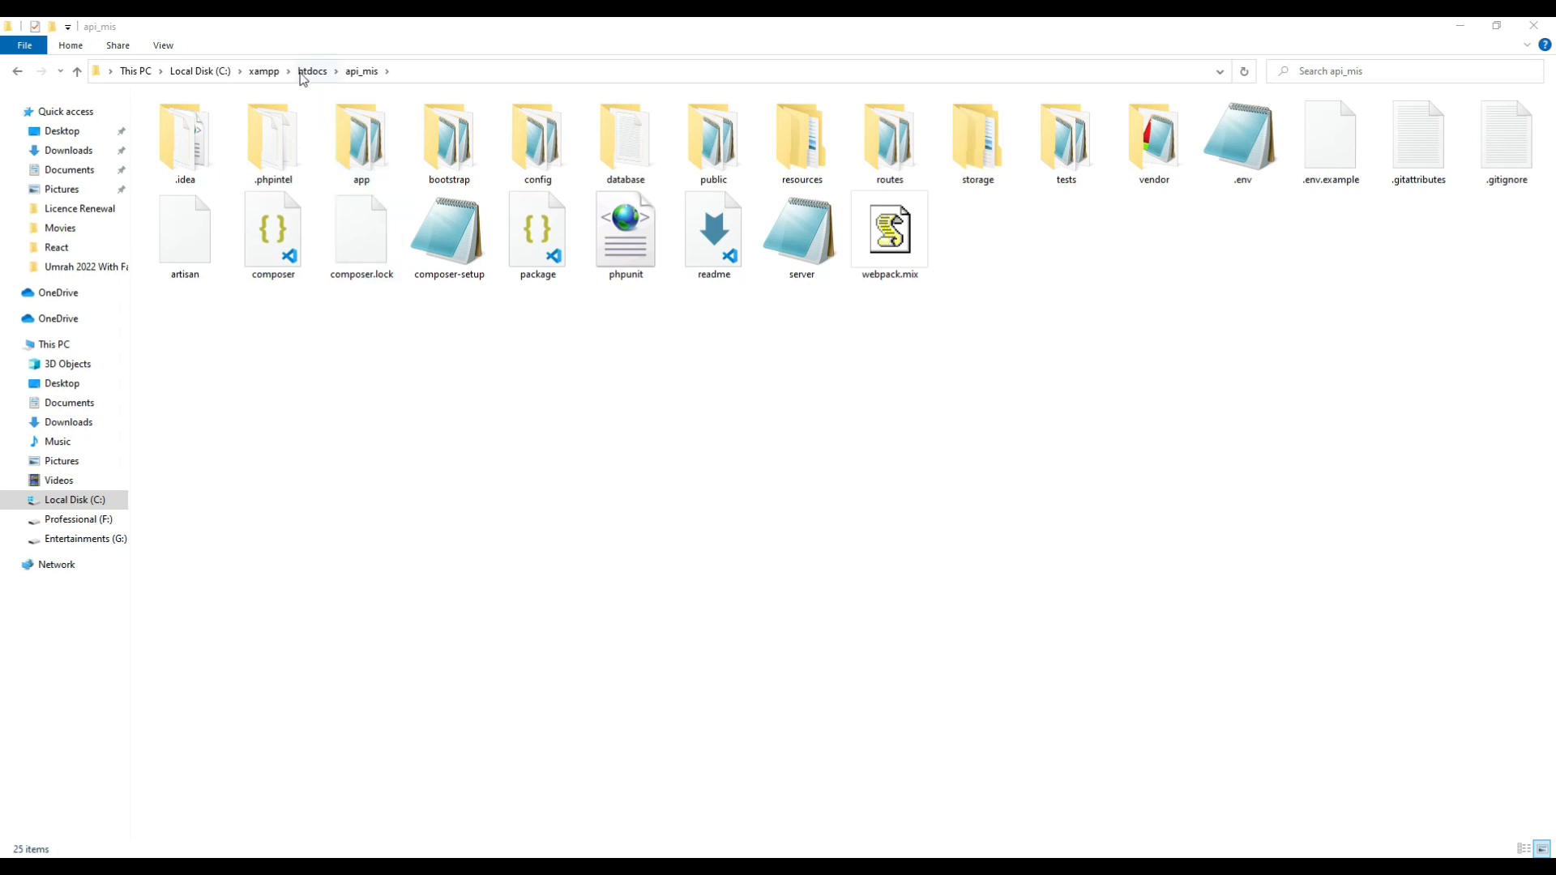
click(312, 70)
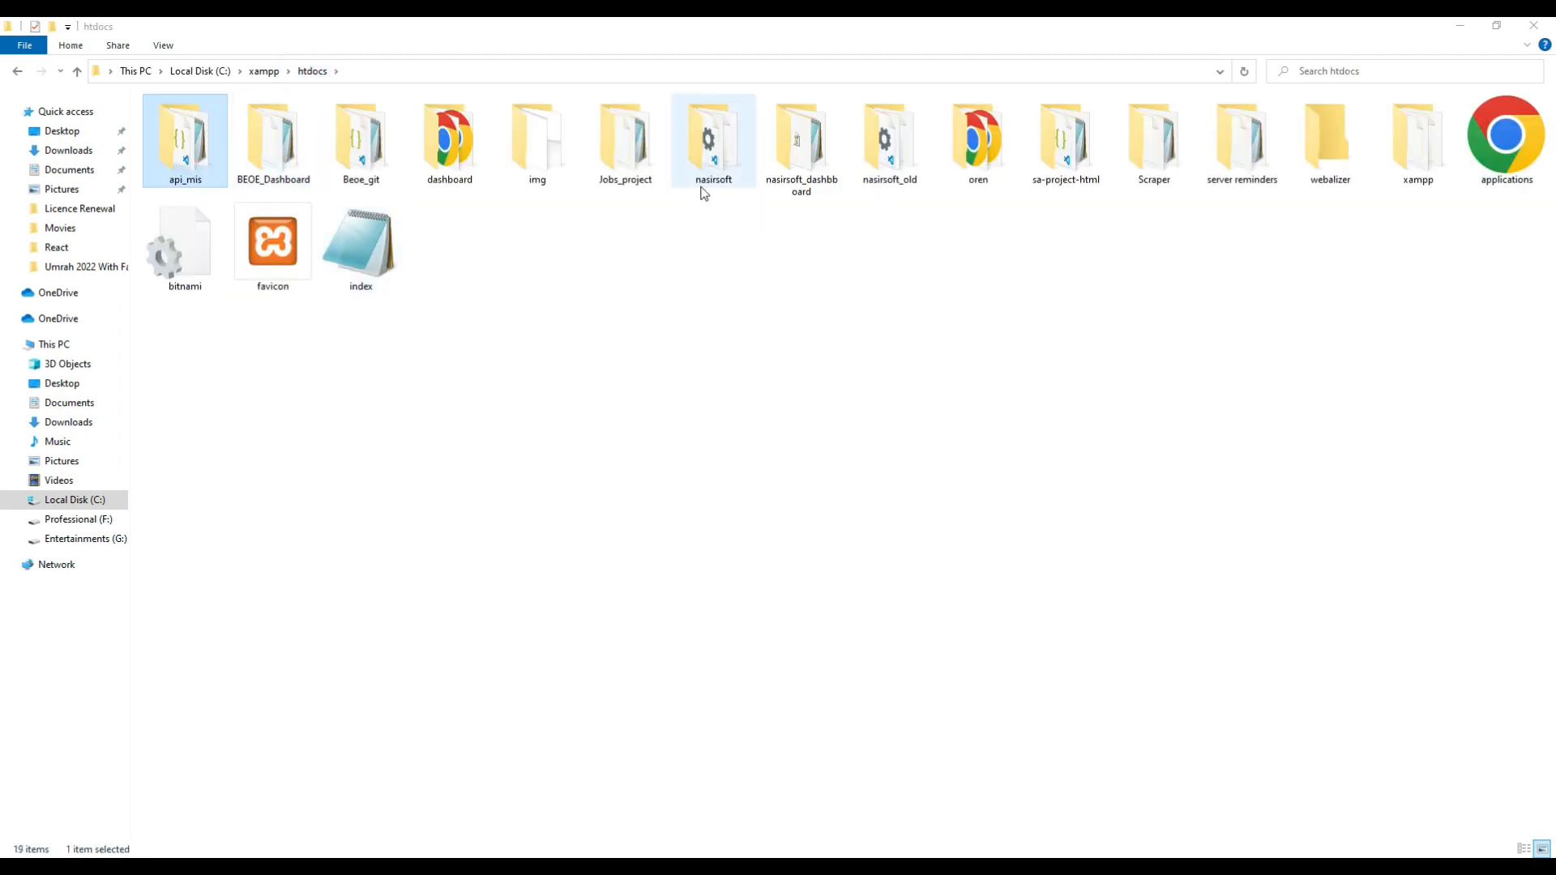
- Navigate into nasirsoft > public > assets > images to see the logos and service icons
double_click(713, 140)
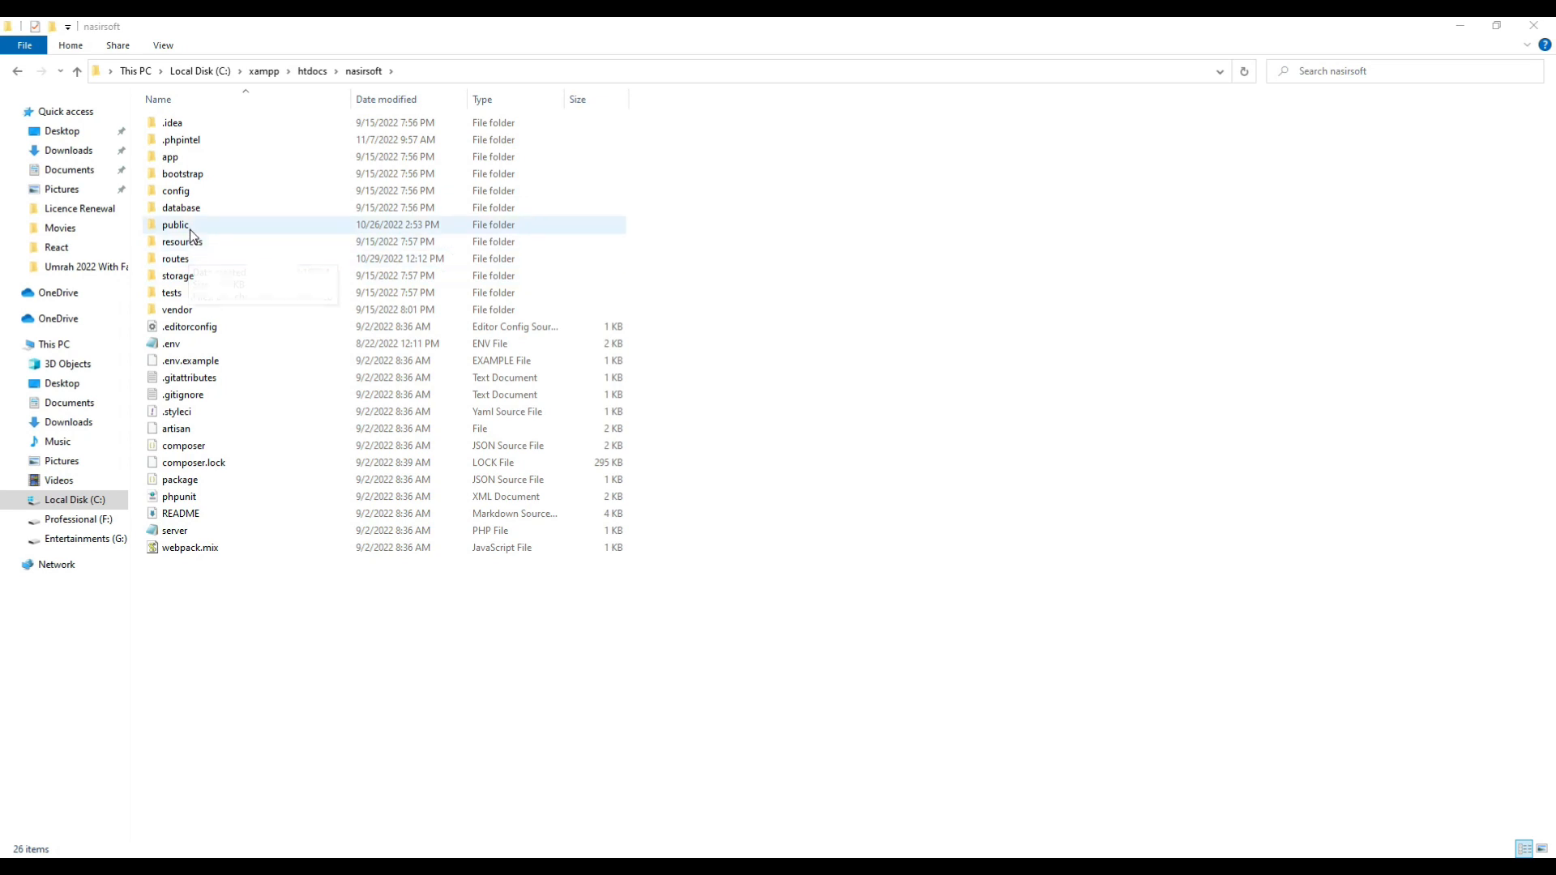
double_click(175, 224)
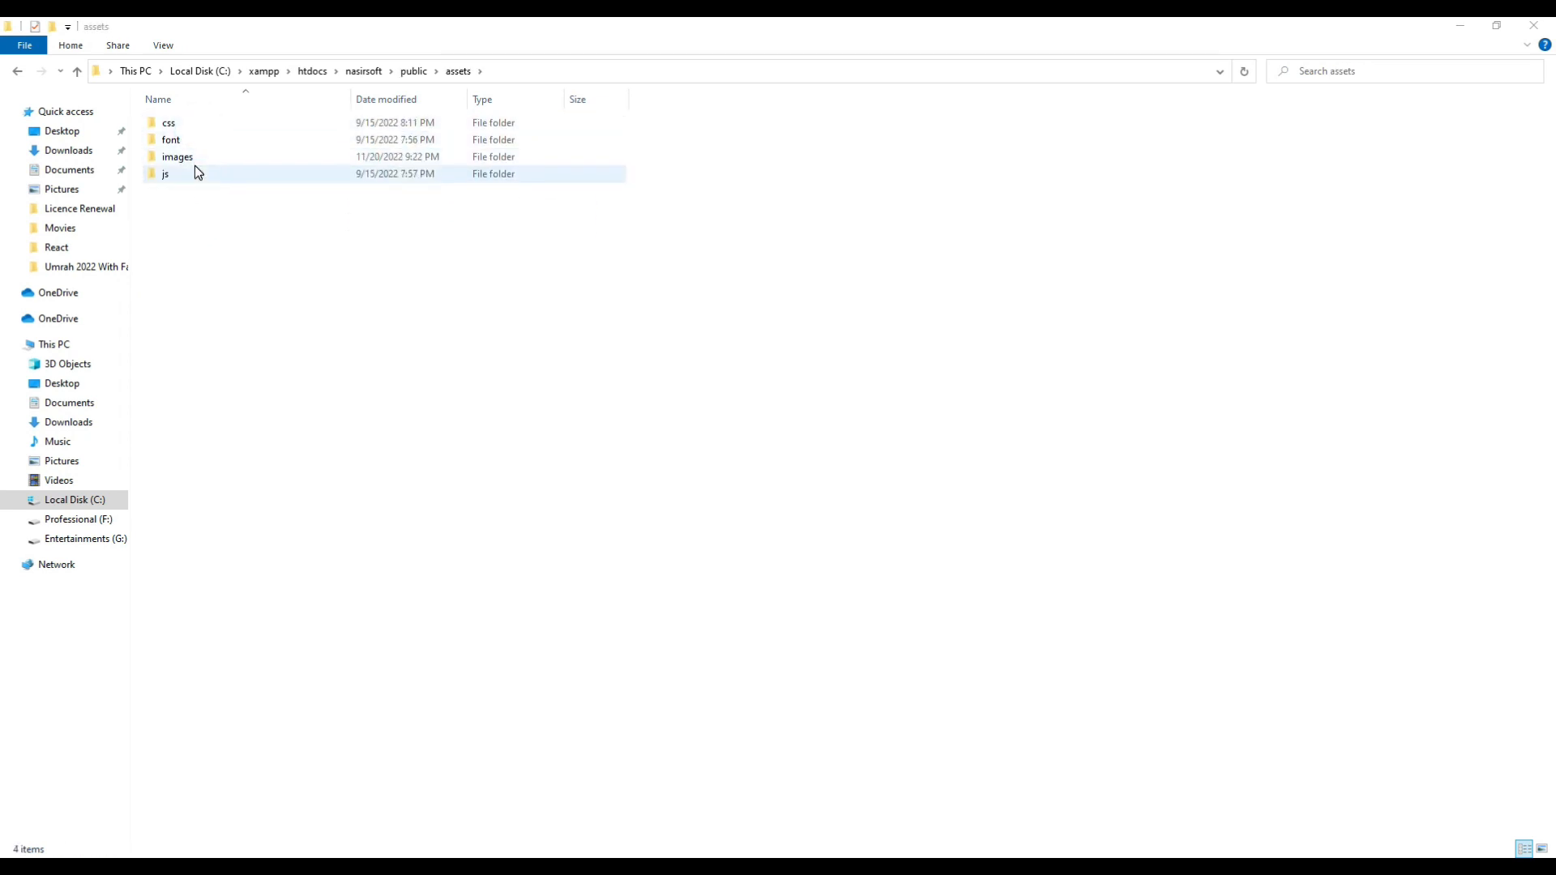
double_click(177, 155)
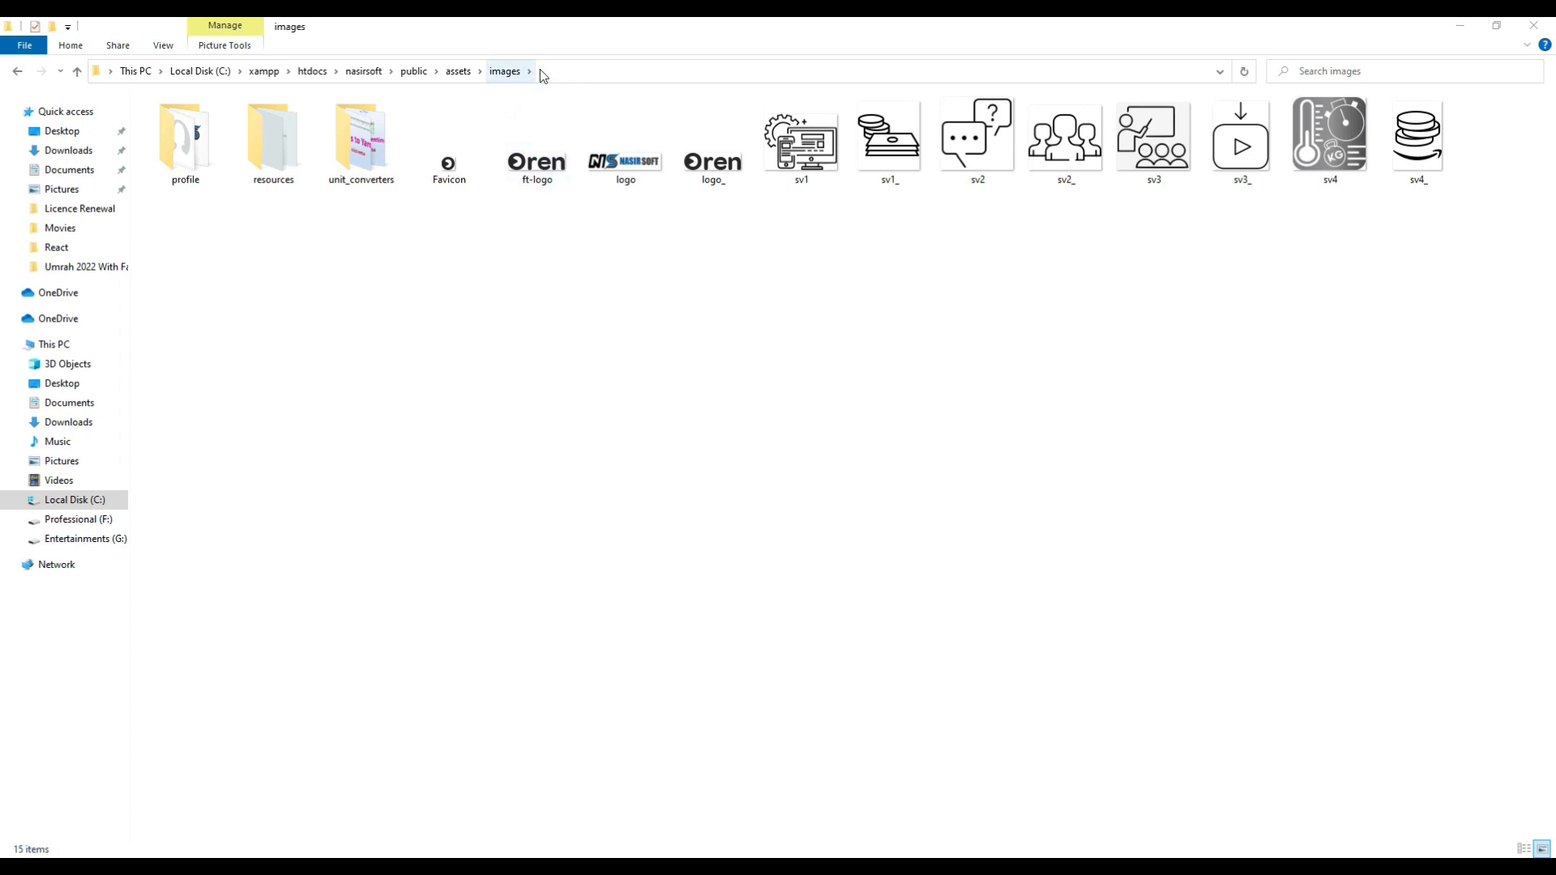
mouse_move(267, 69)
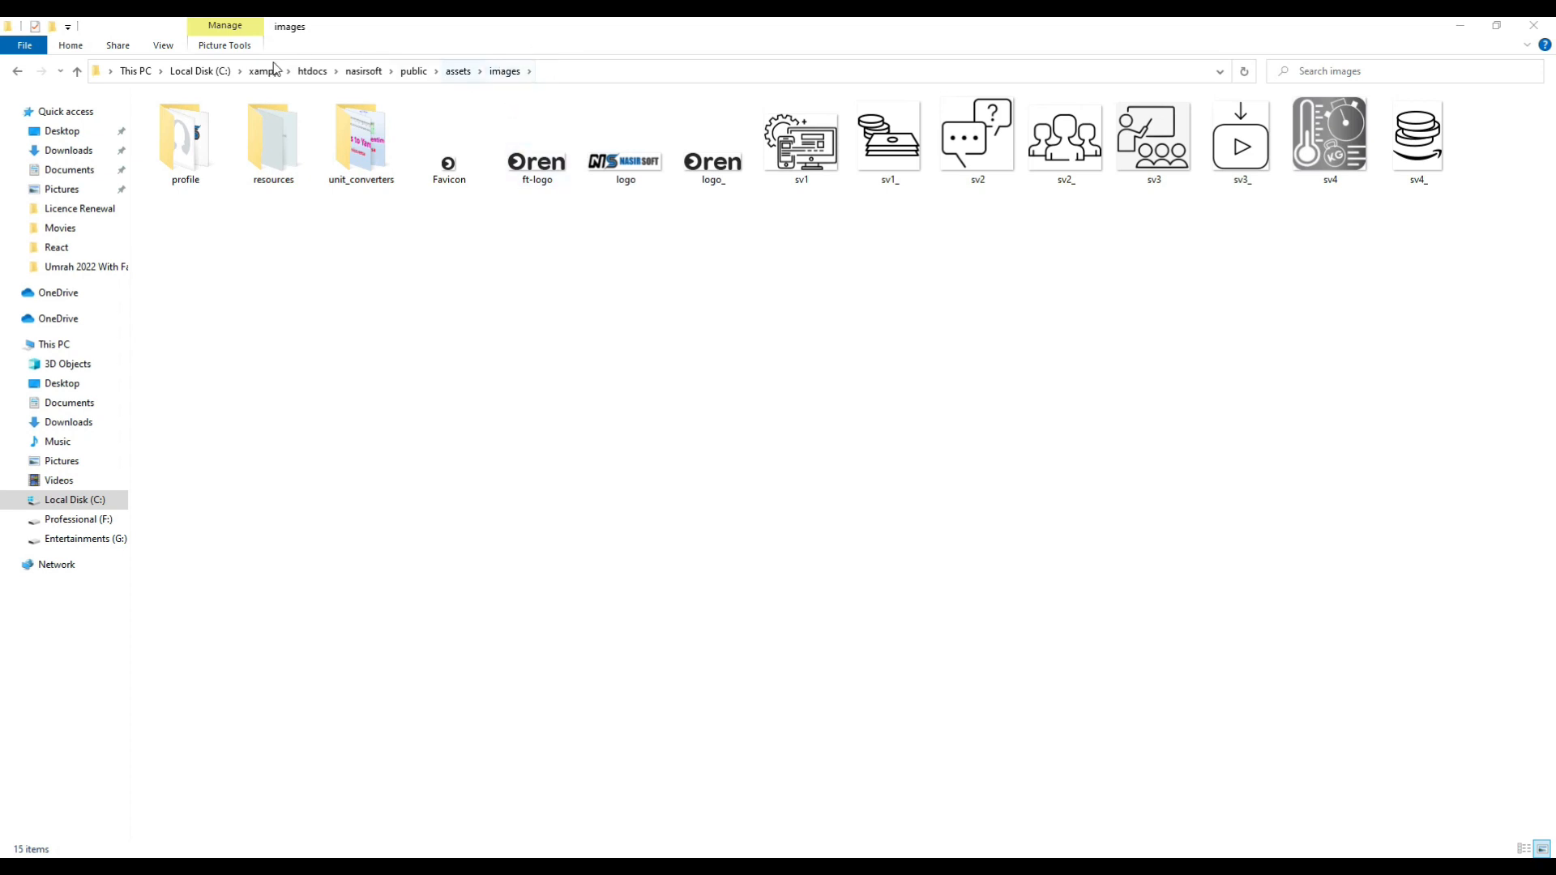
click(360, 140)
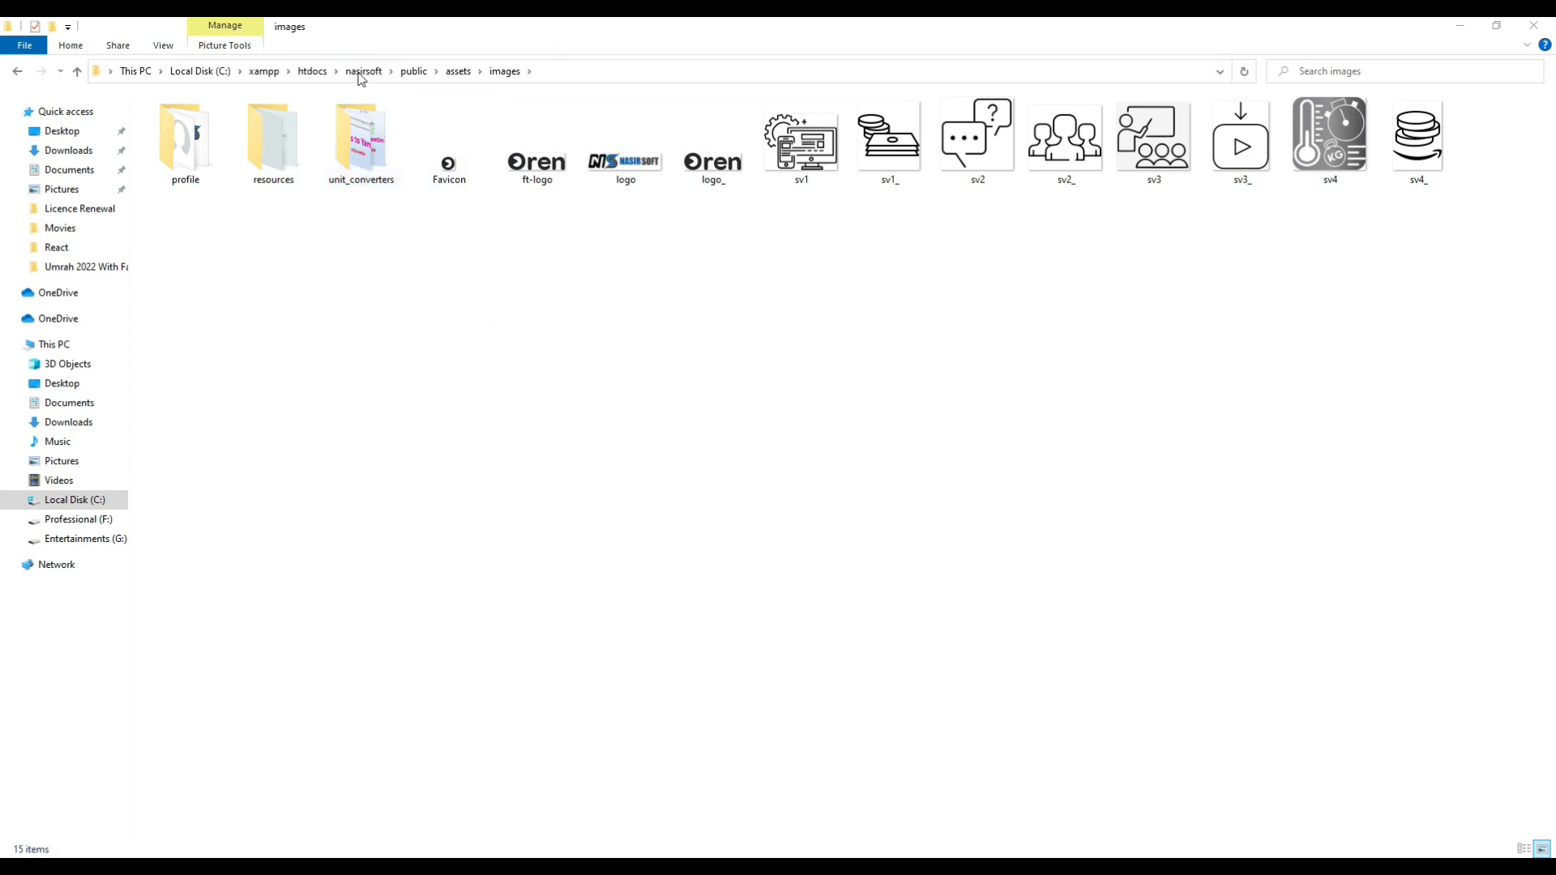
mouse_move(318, 85)
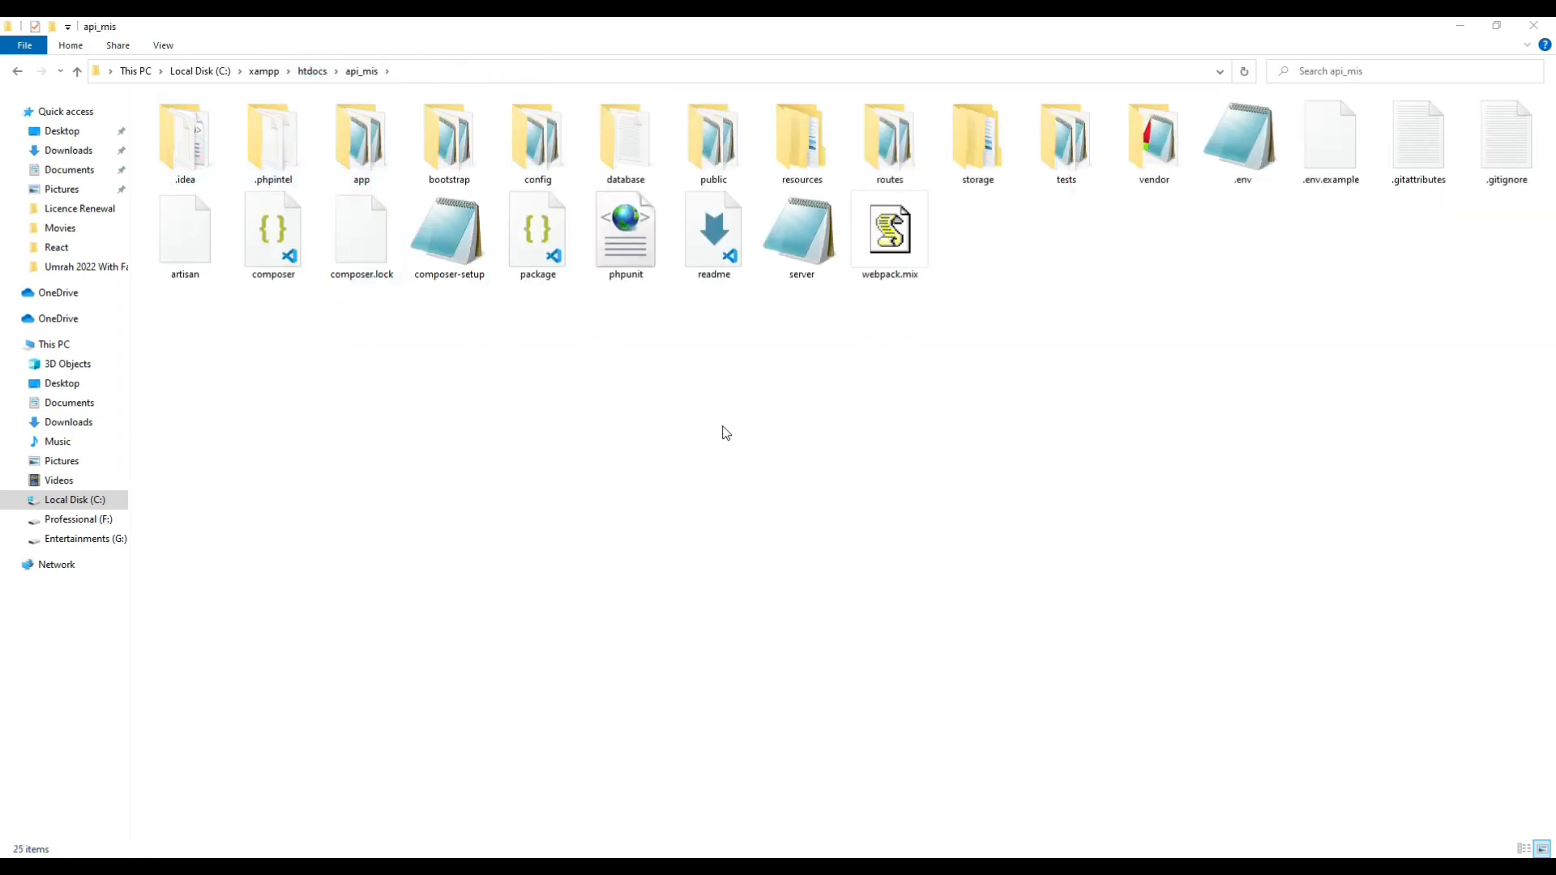
mouse_move(917, 501)
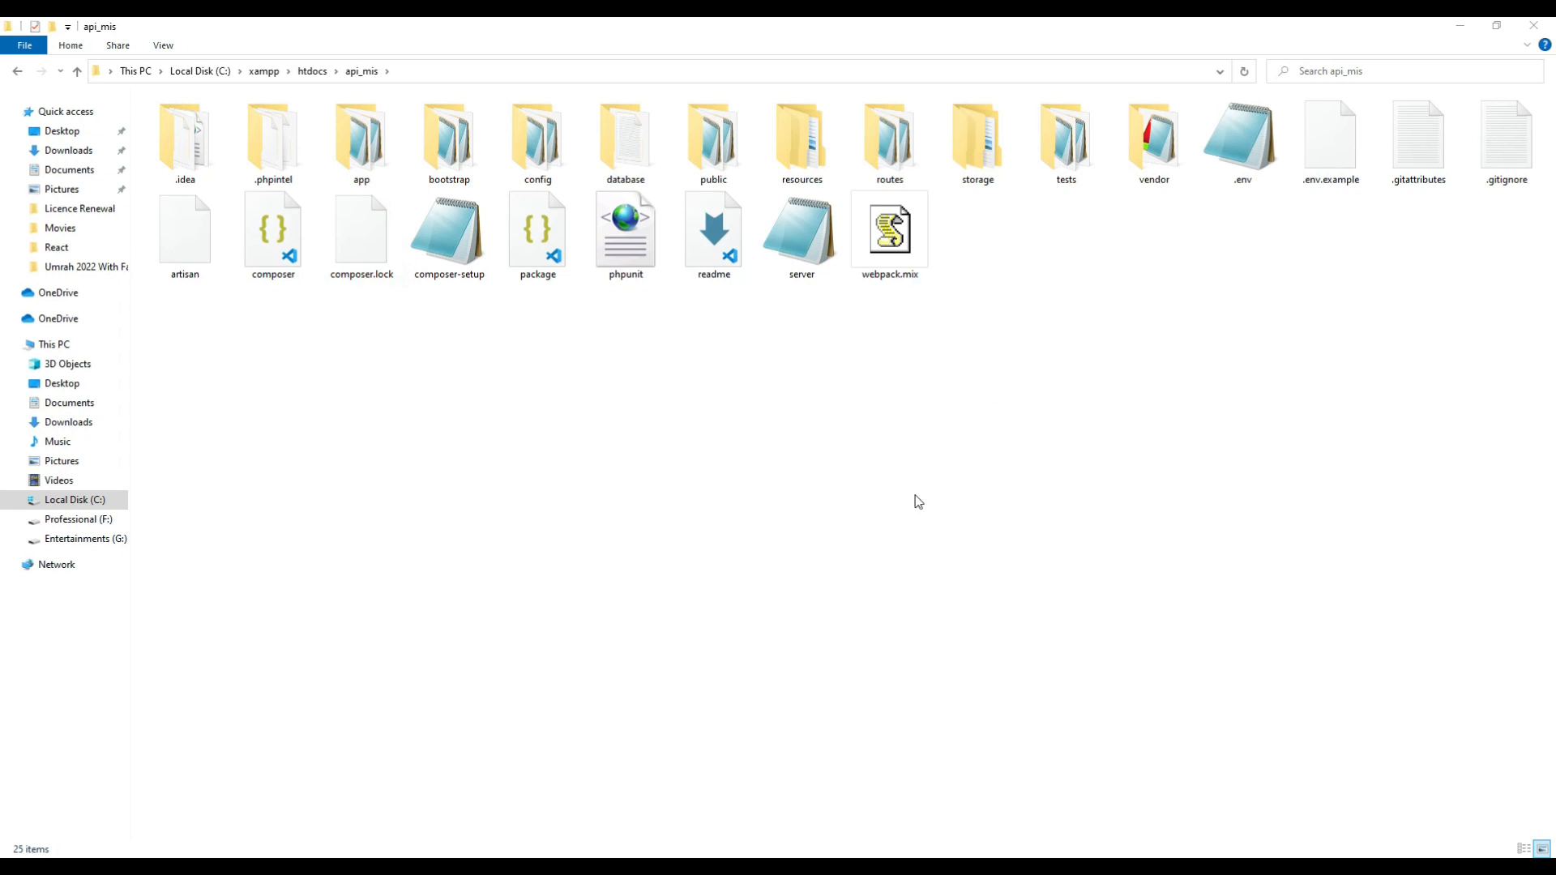
mouse_move(667, 410)
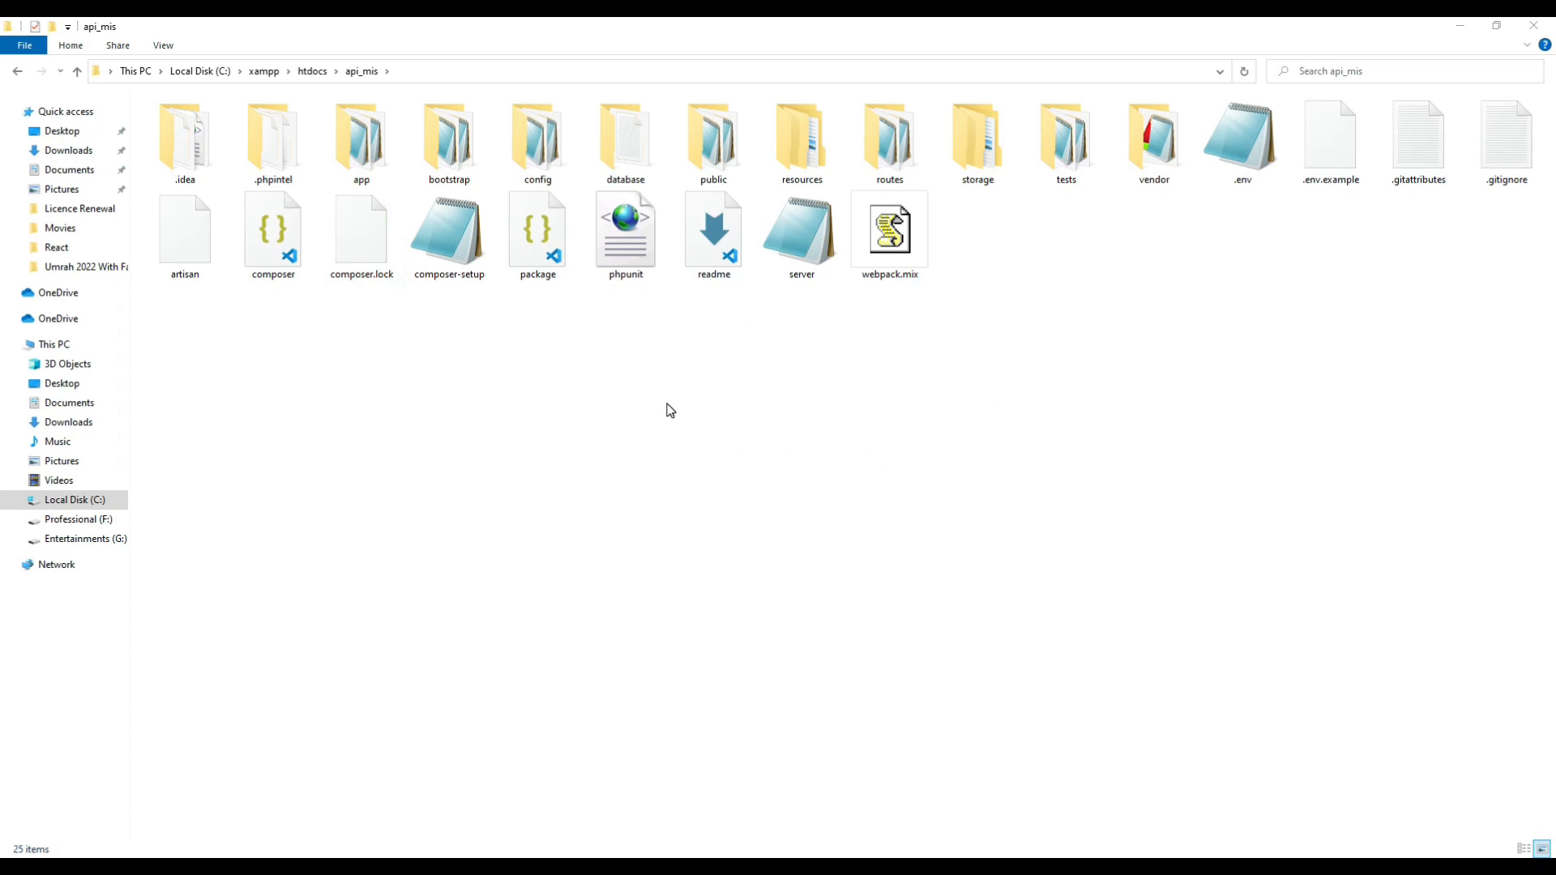
mouse_move(669, 457)
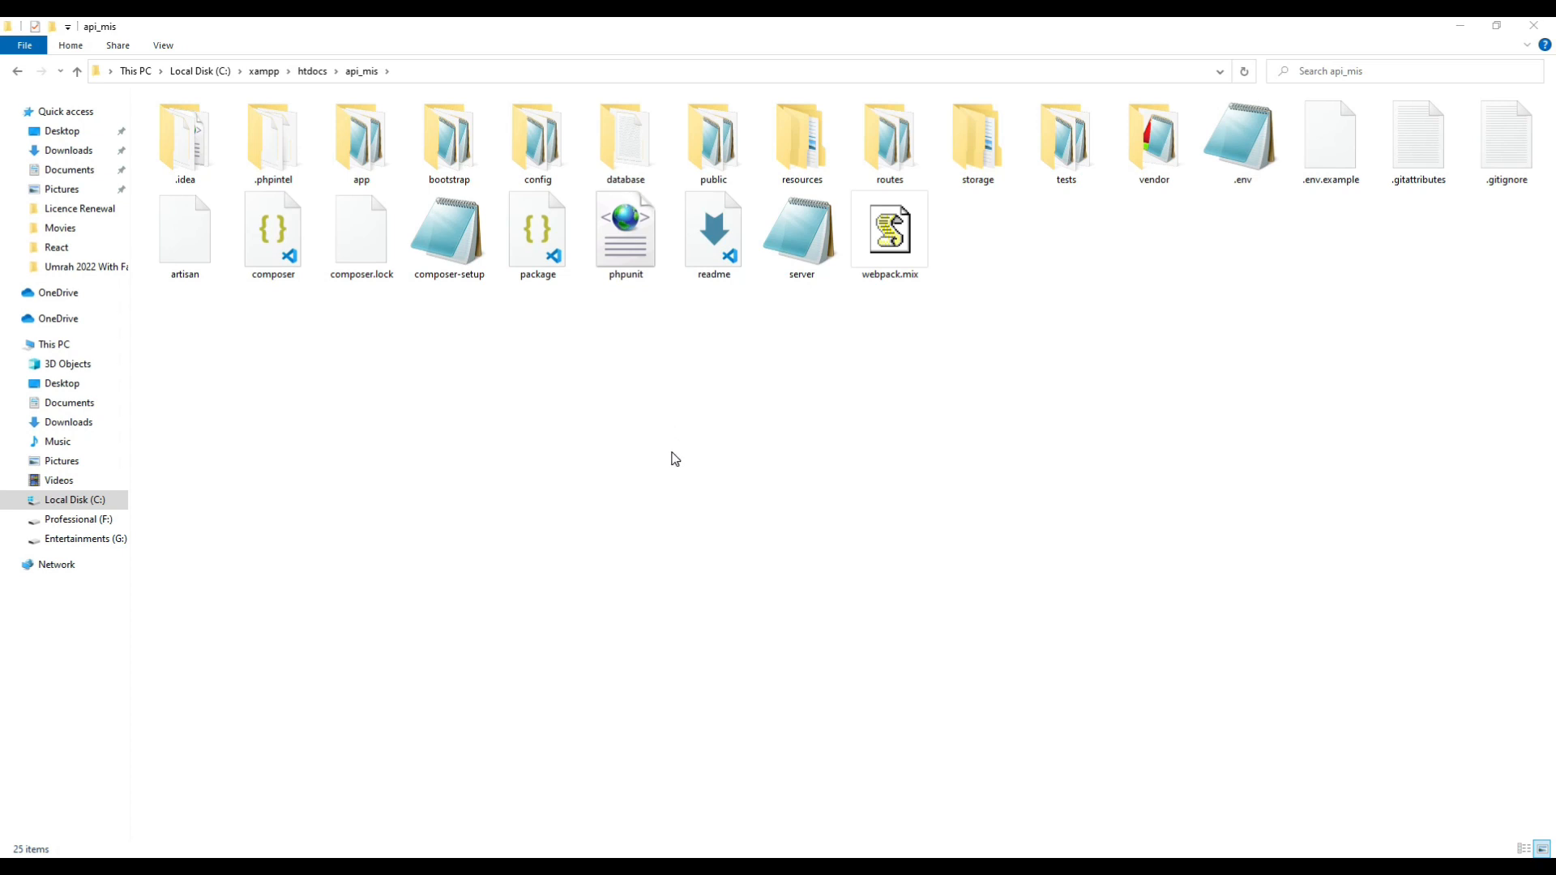
mouse_move(657, 476)
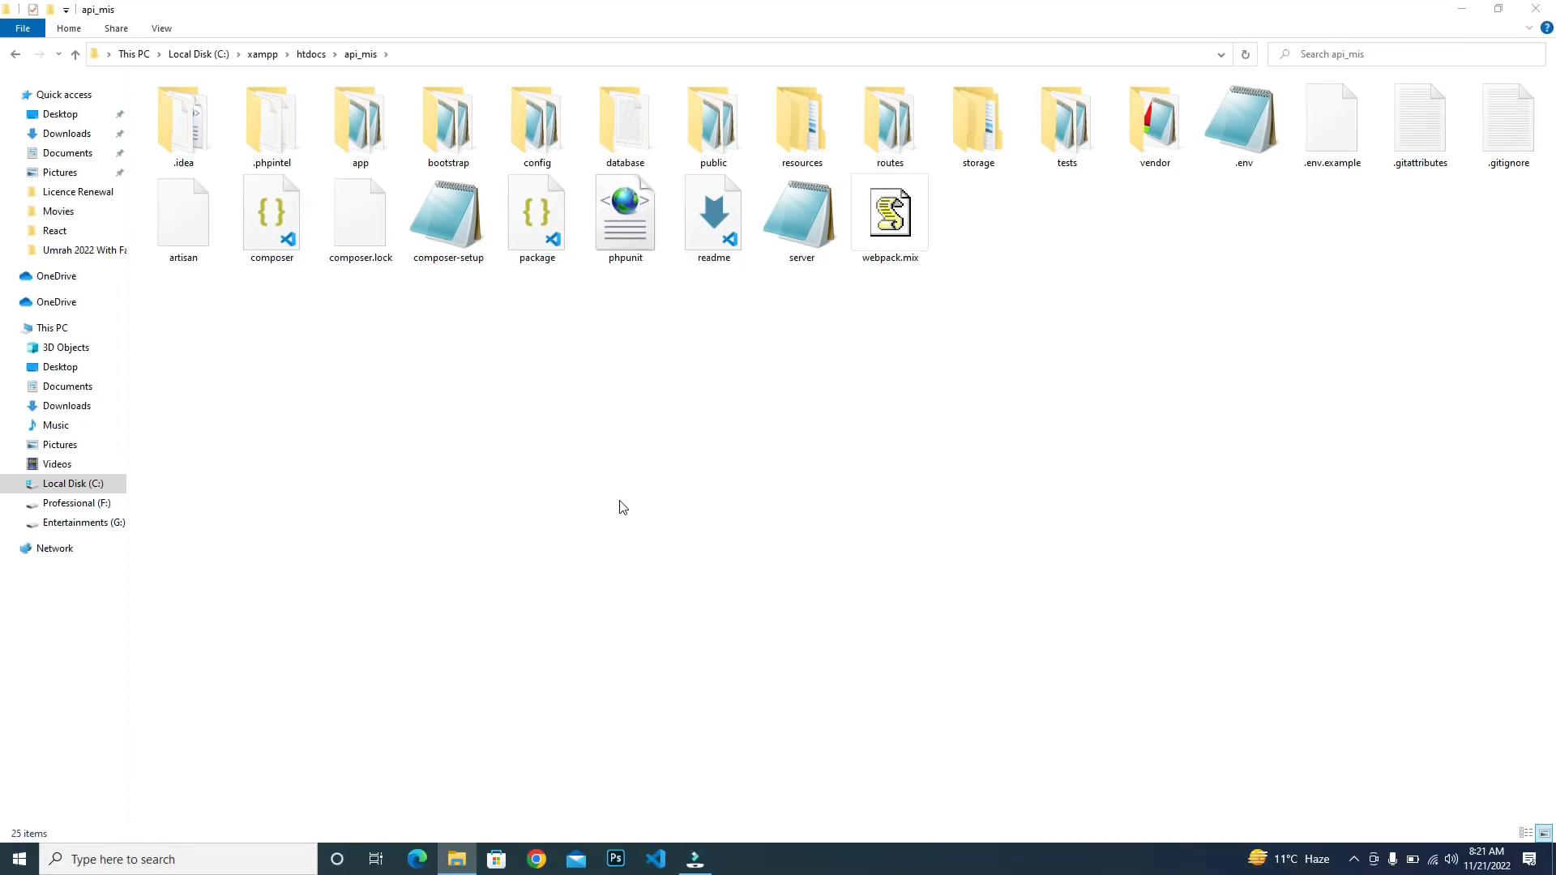
- Launch cmd as administrator from the Start search and maximize its window
text(c)
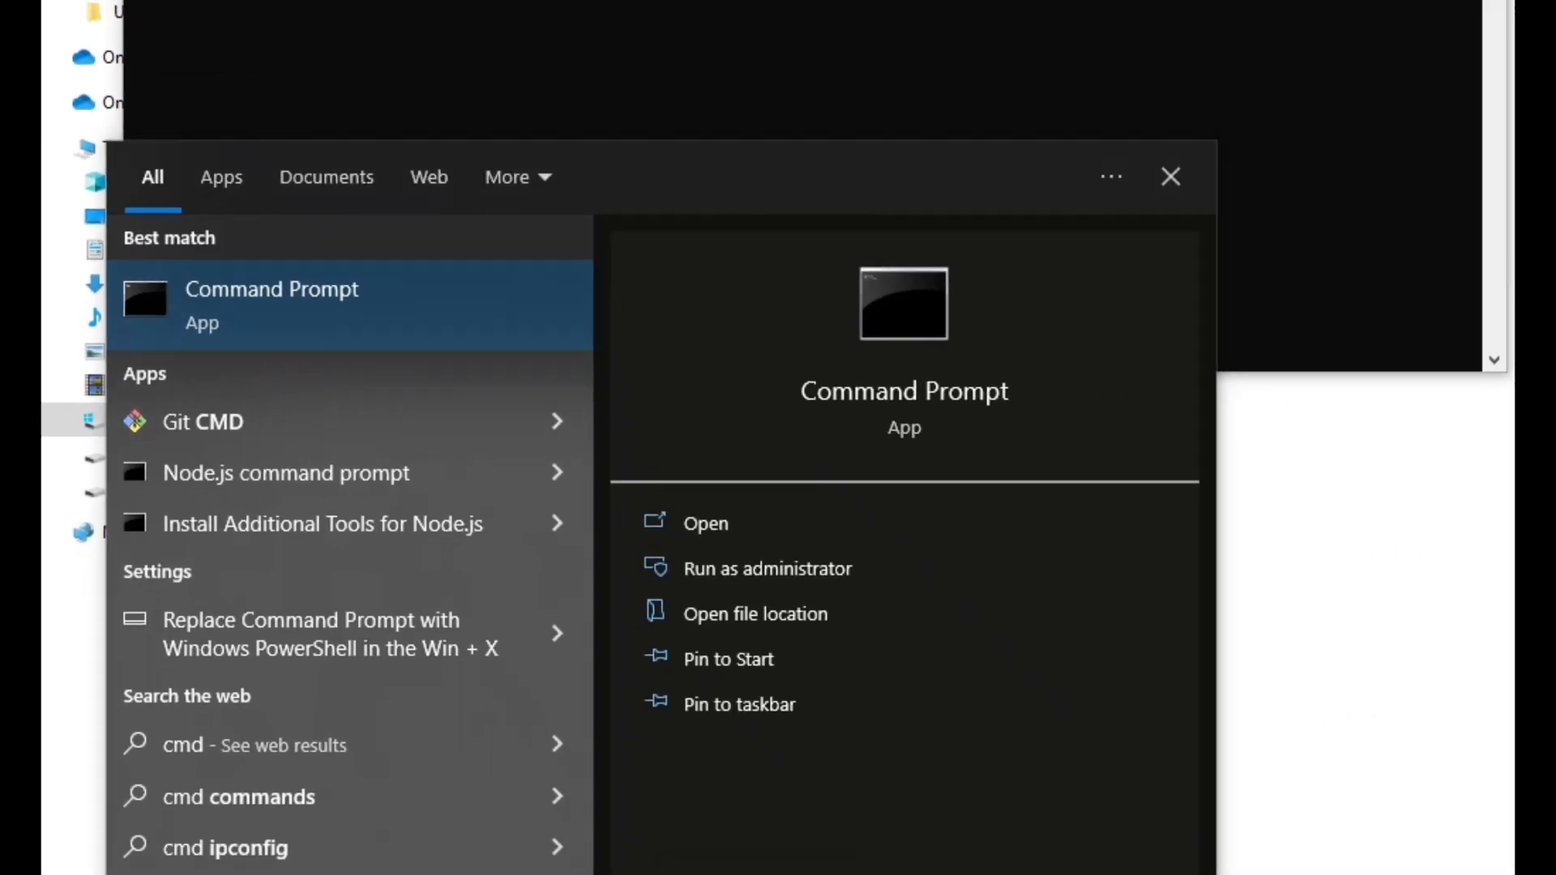
click(767, 567)
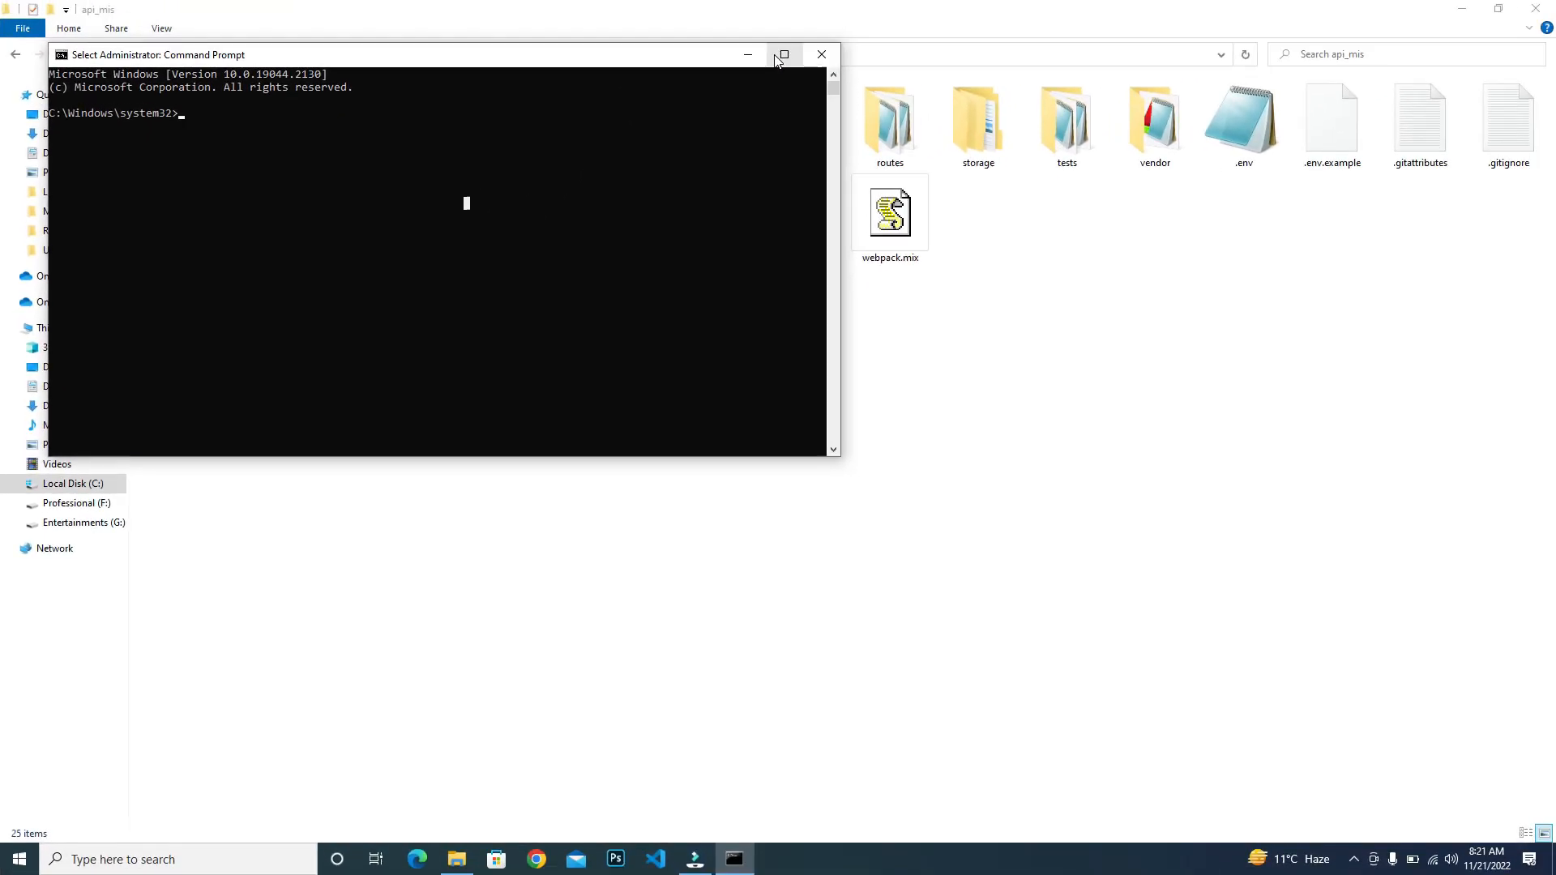
click(783, 55)
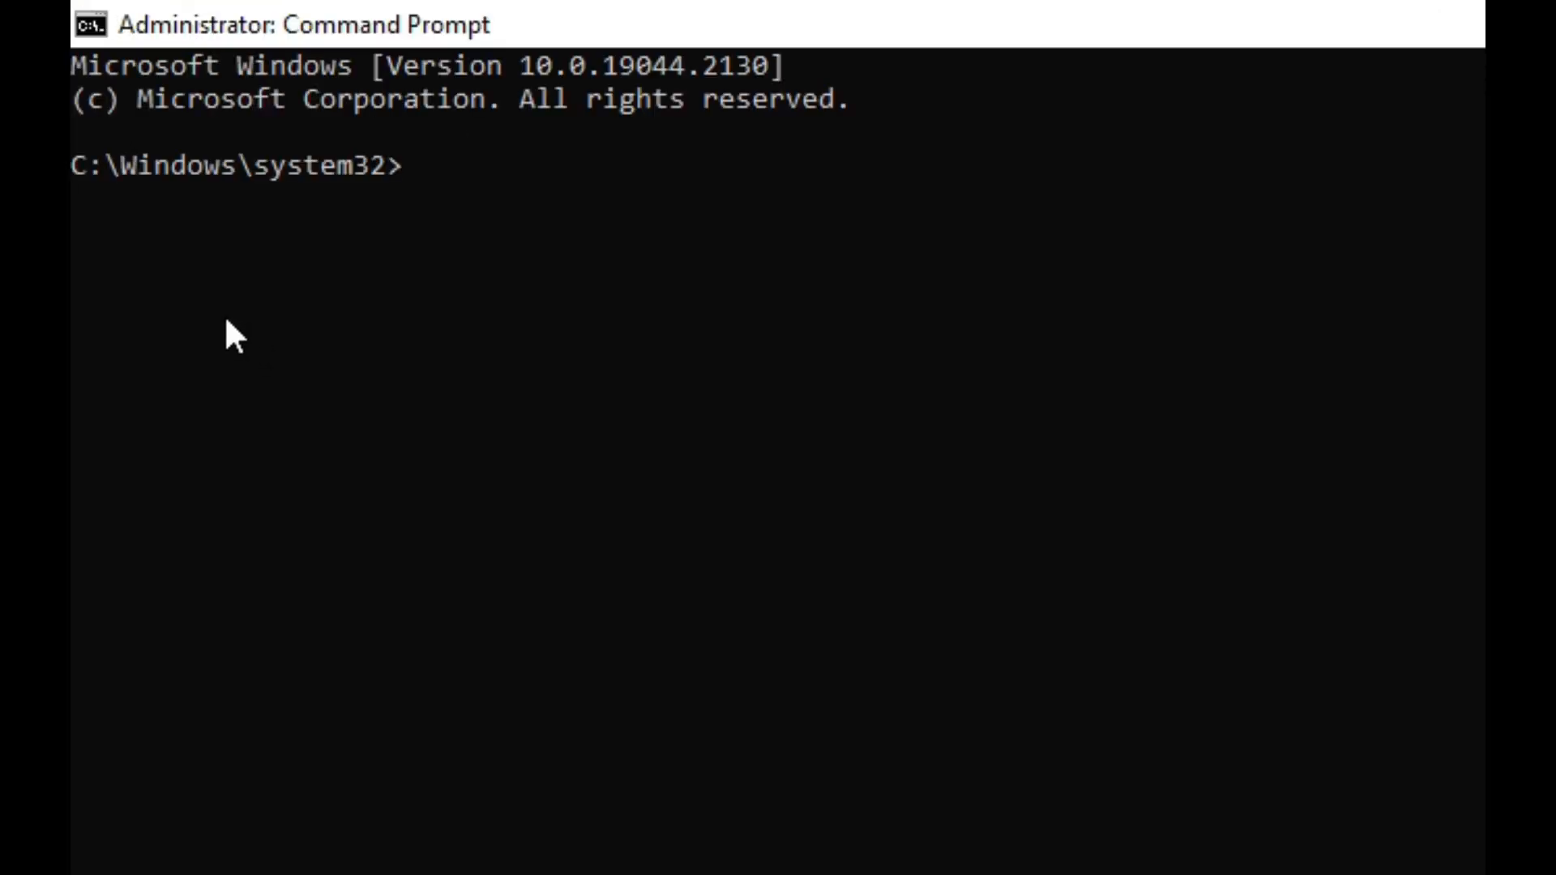
mouse_move(316, 293)
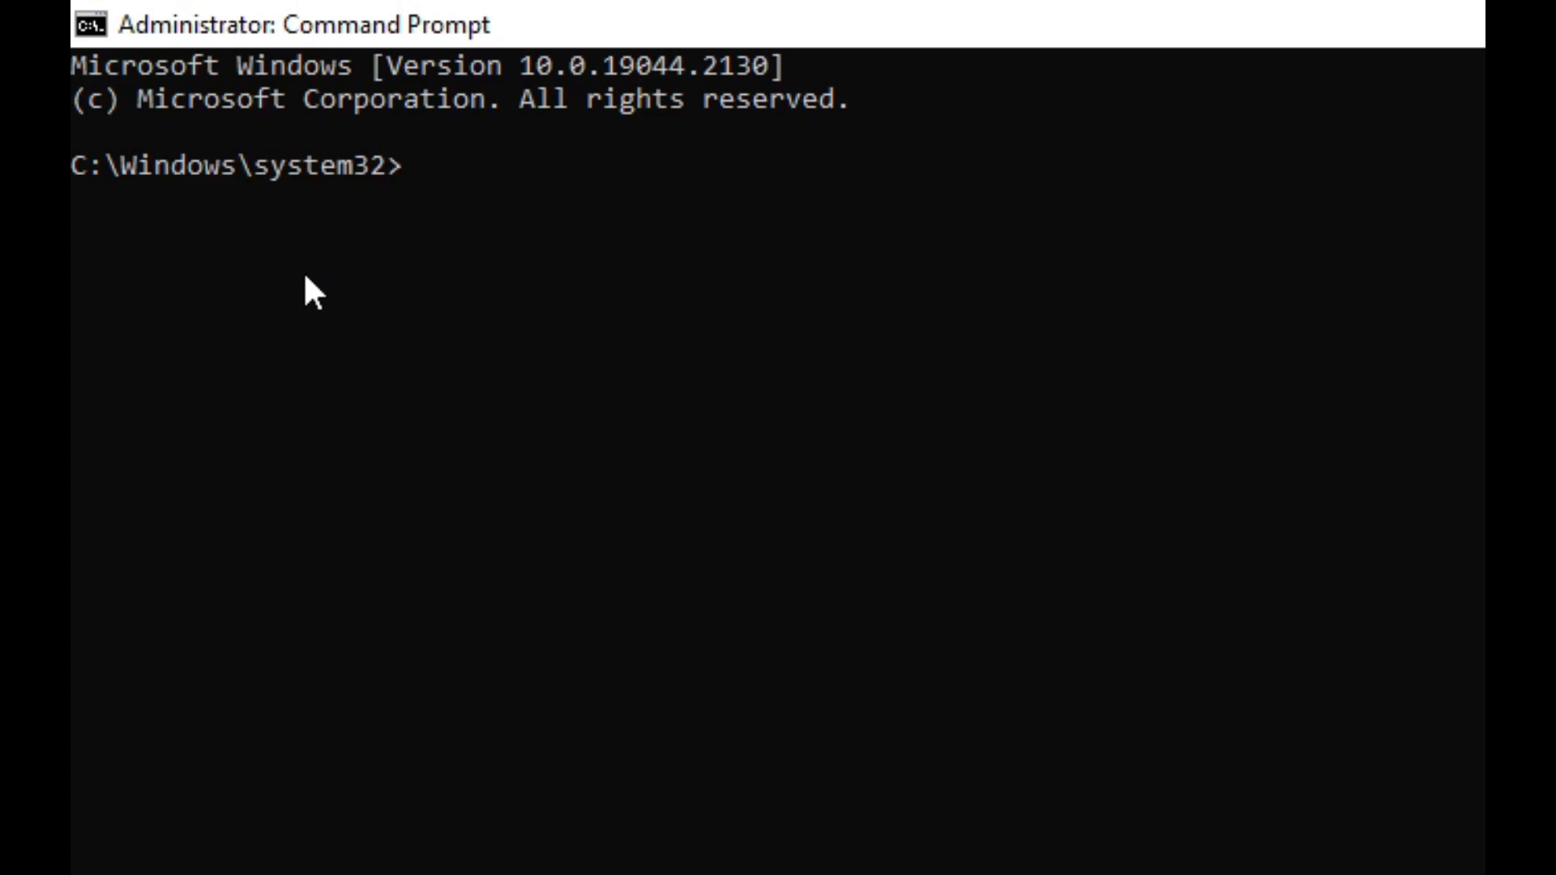
- Start an mklink /D command with the target C:\xampp\htdocs\nasirsoft\public\assets\images in quotes
text(mk)
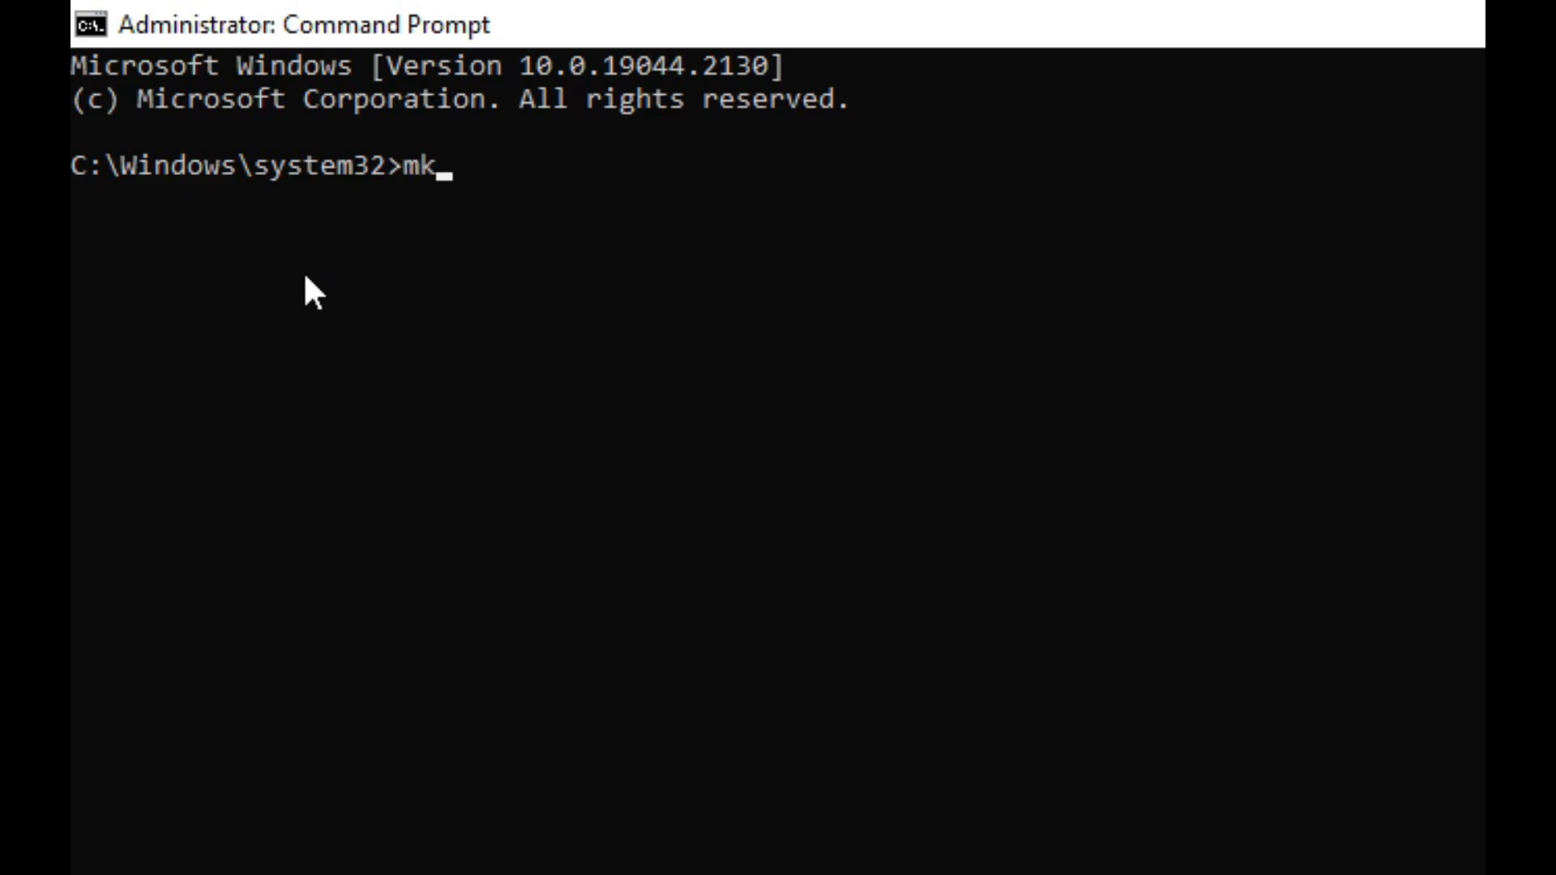
text(link)
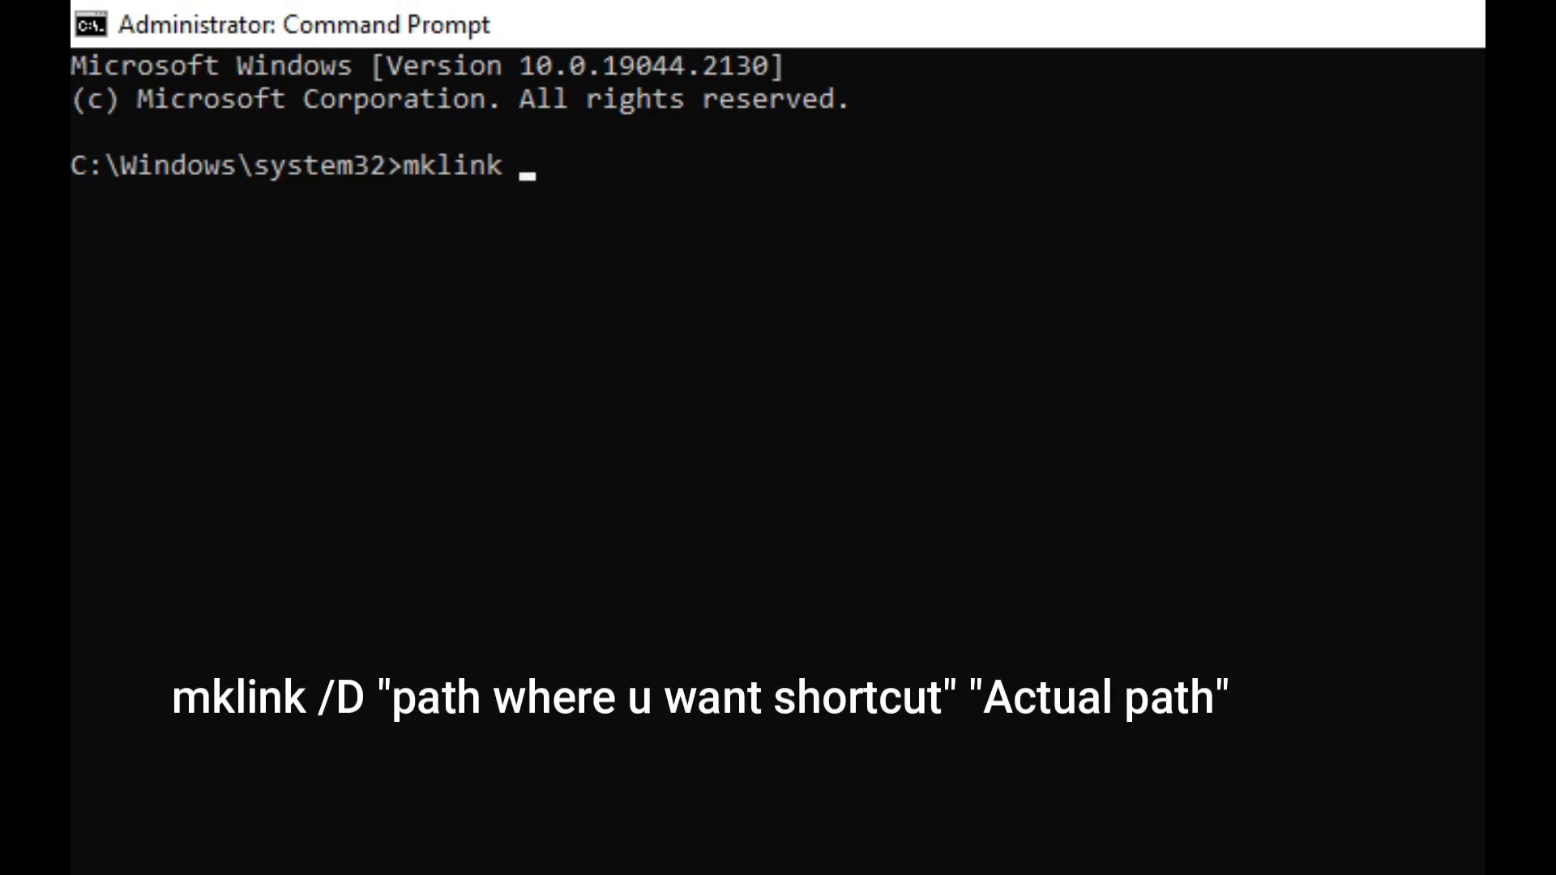
text(/)
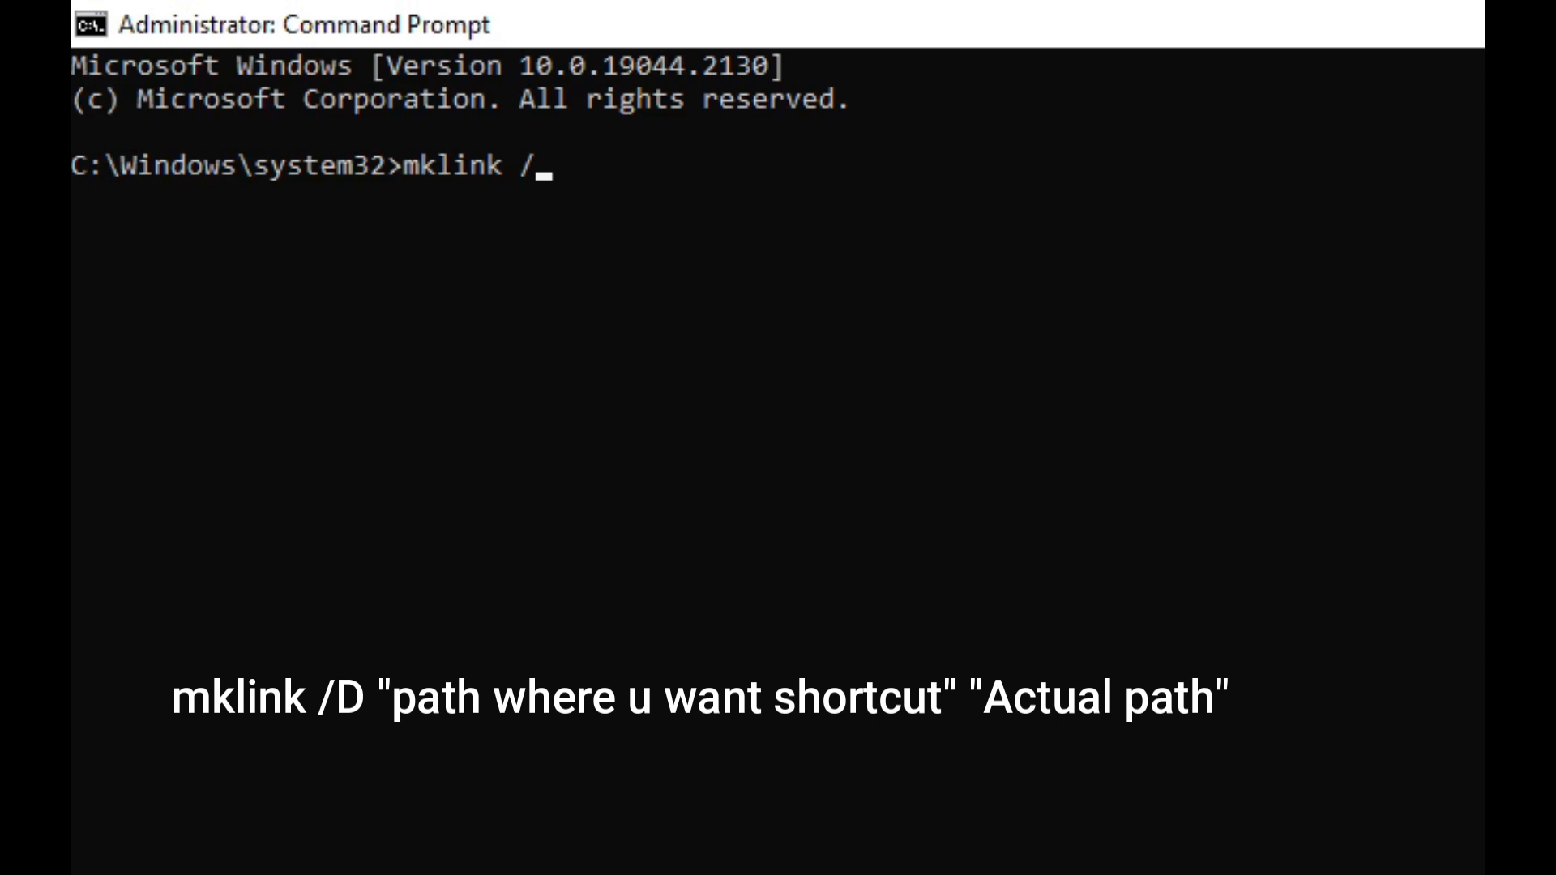
text(D)
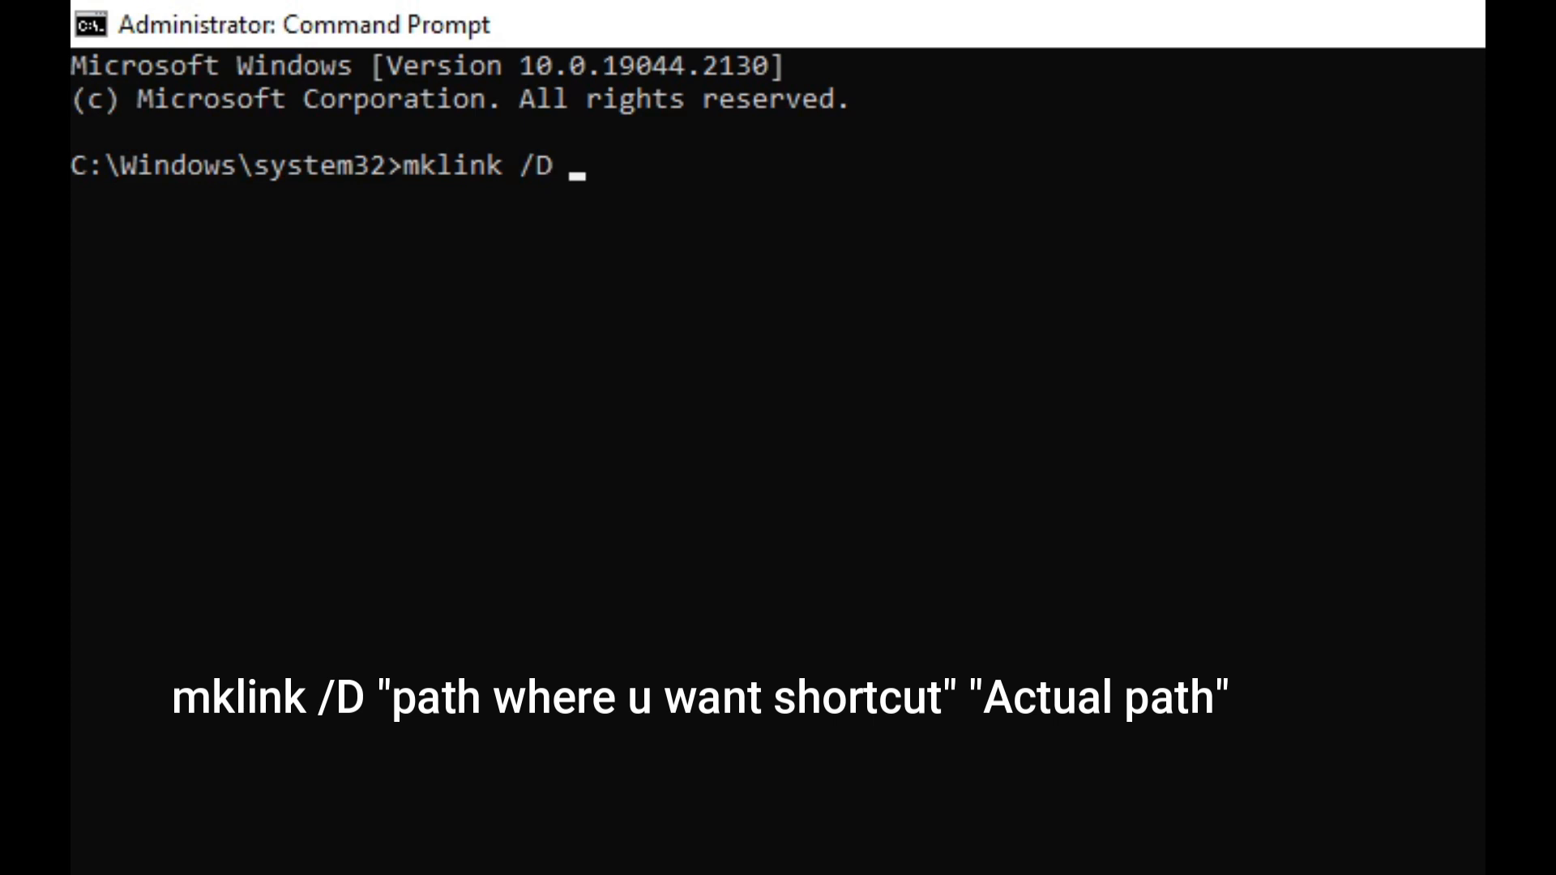
text("")
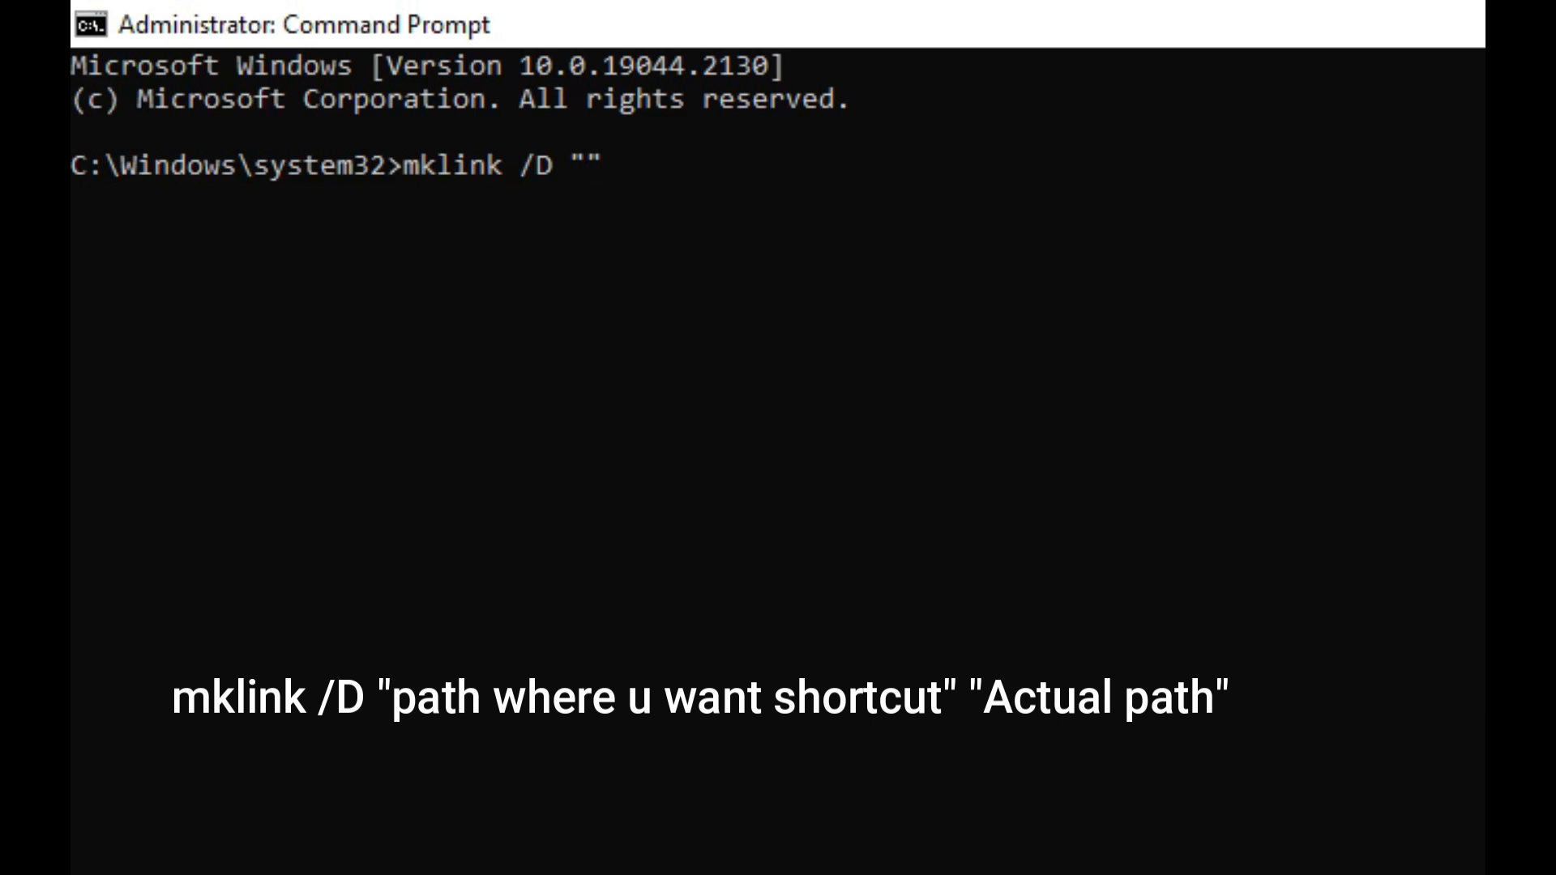
text("")
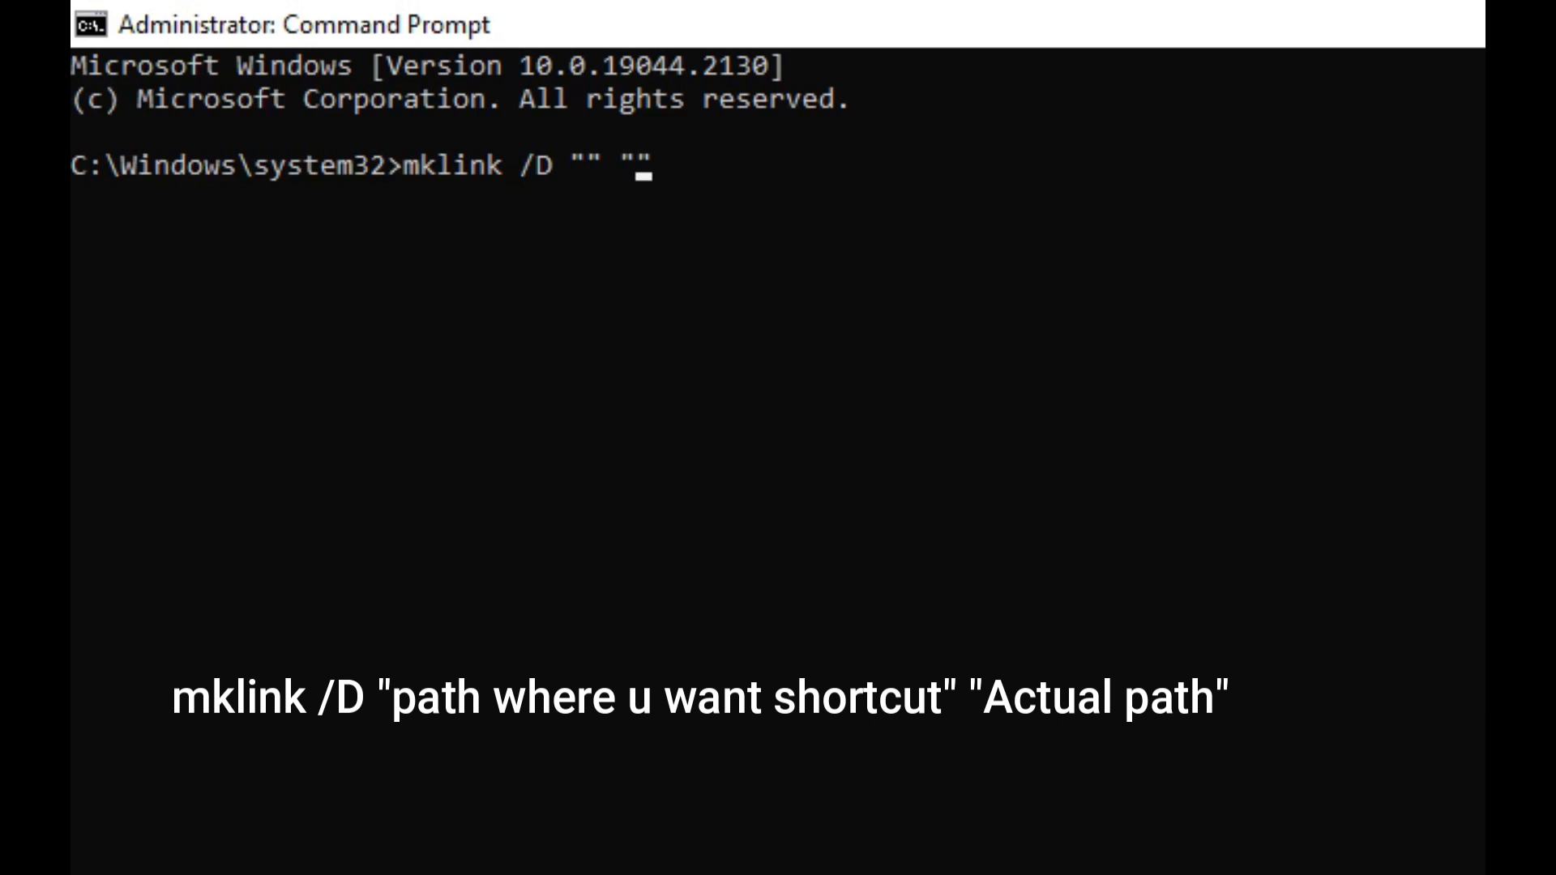
text(C:\xampp\htdocs\nasirsoft\public\assets\images)
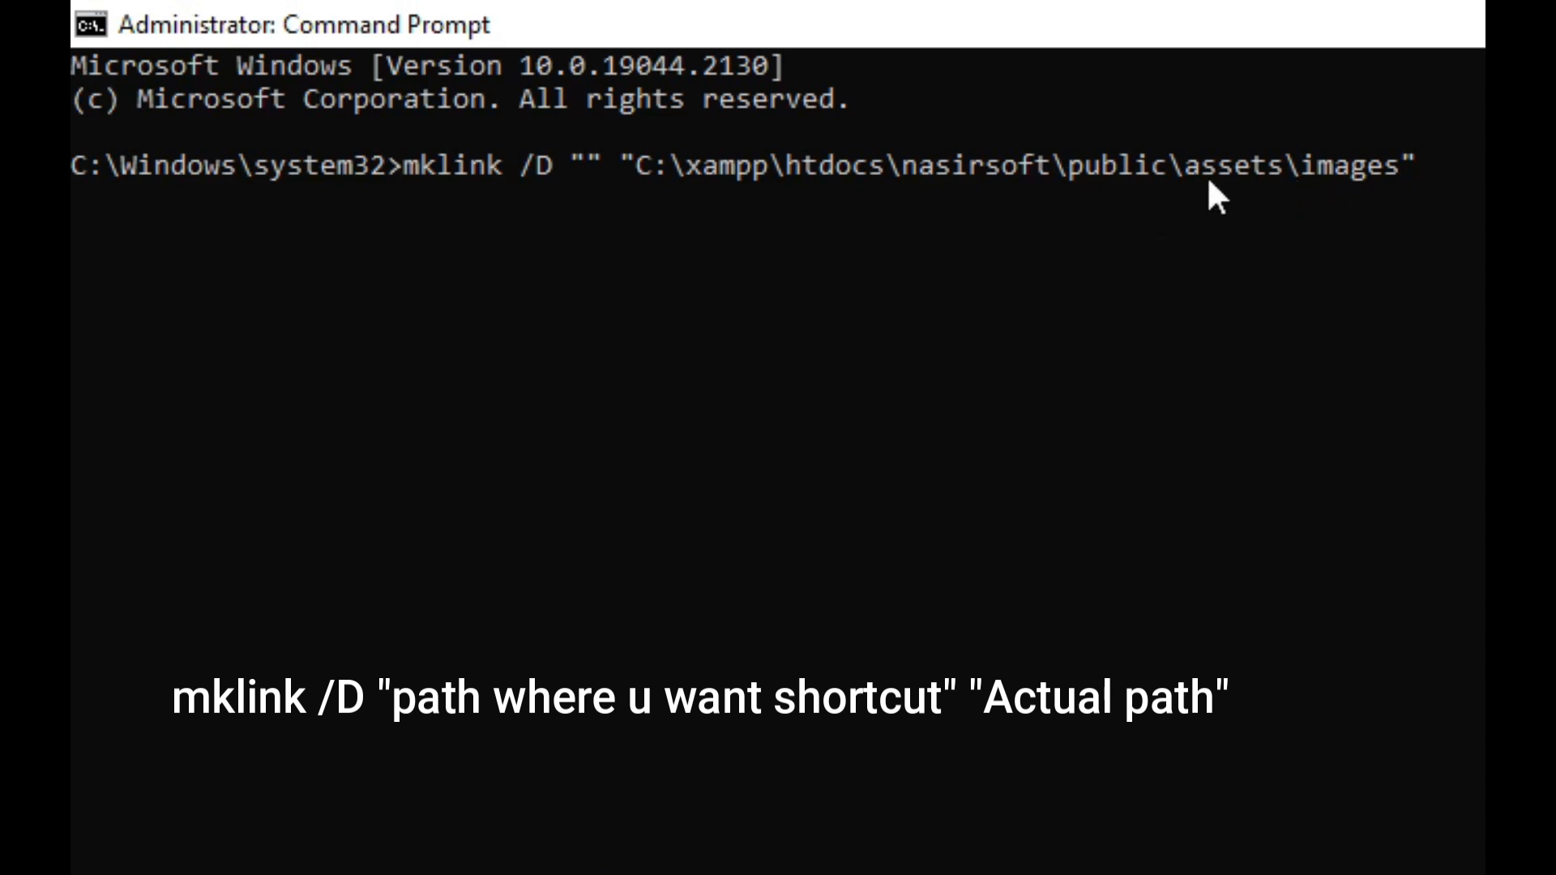
mouse_move(1149, 221)
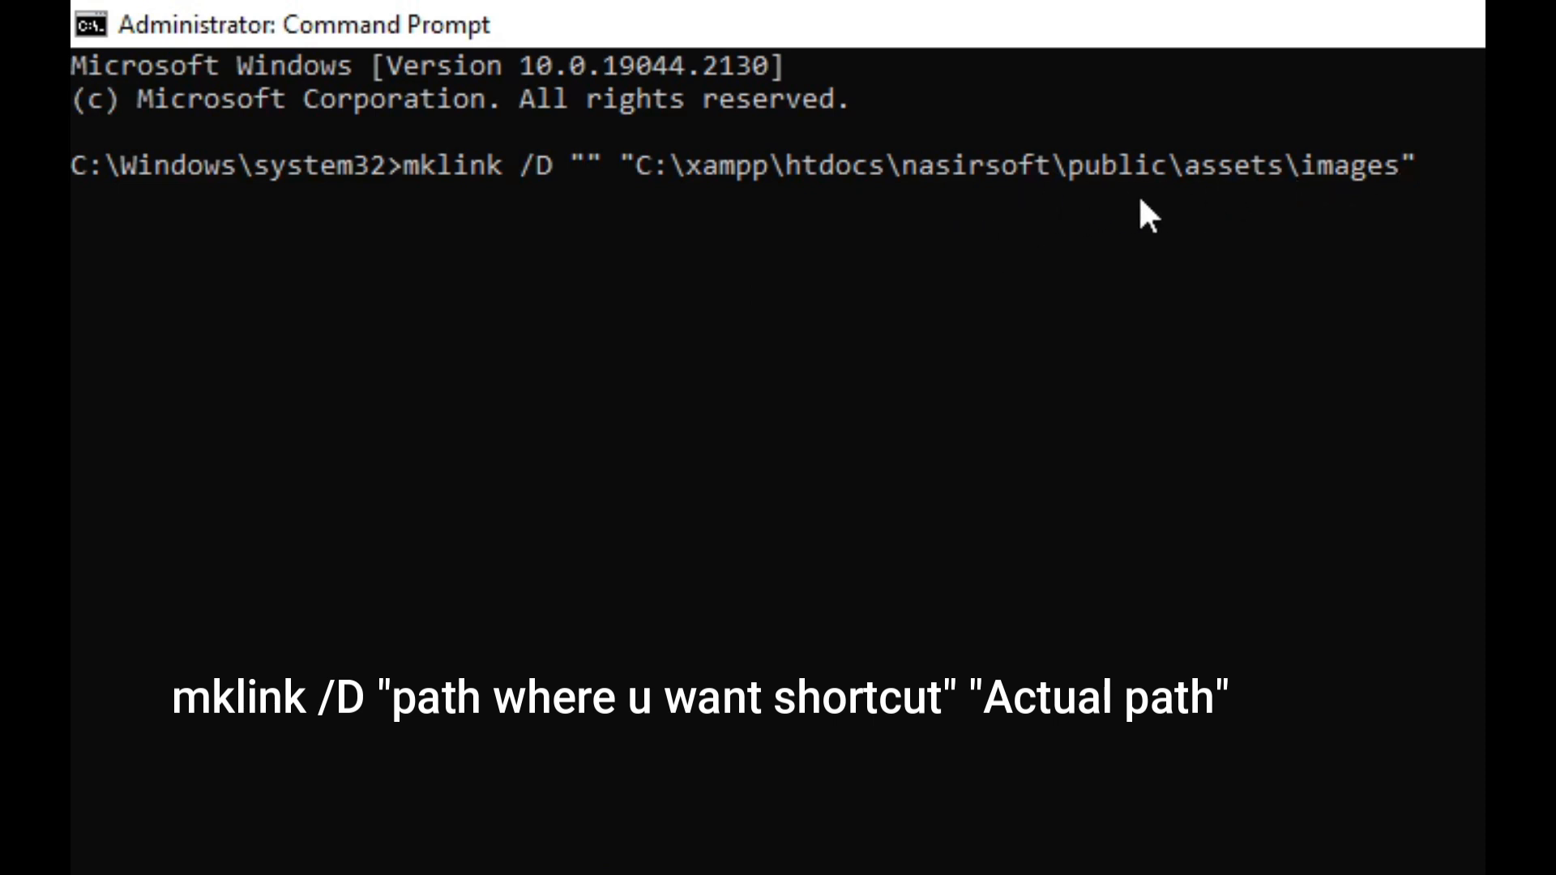
mouse_move(575, 215)
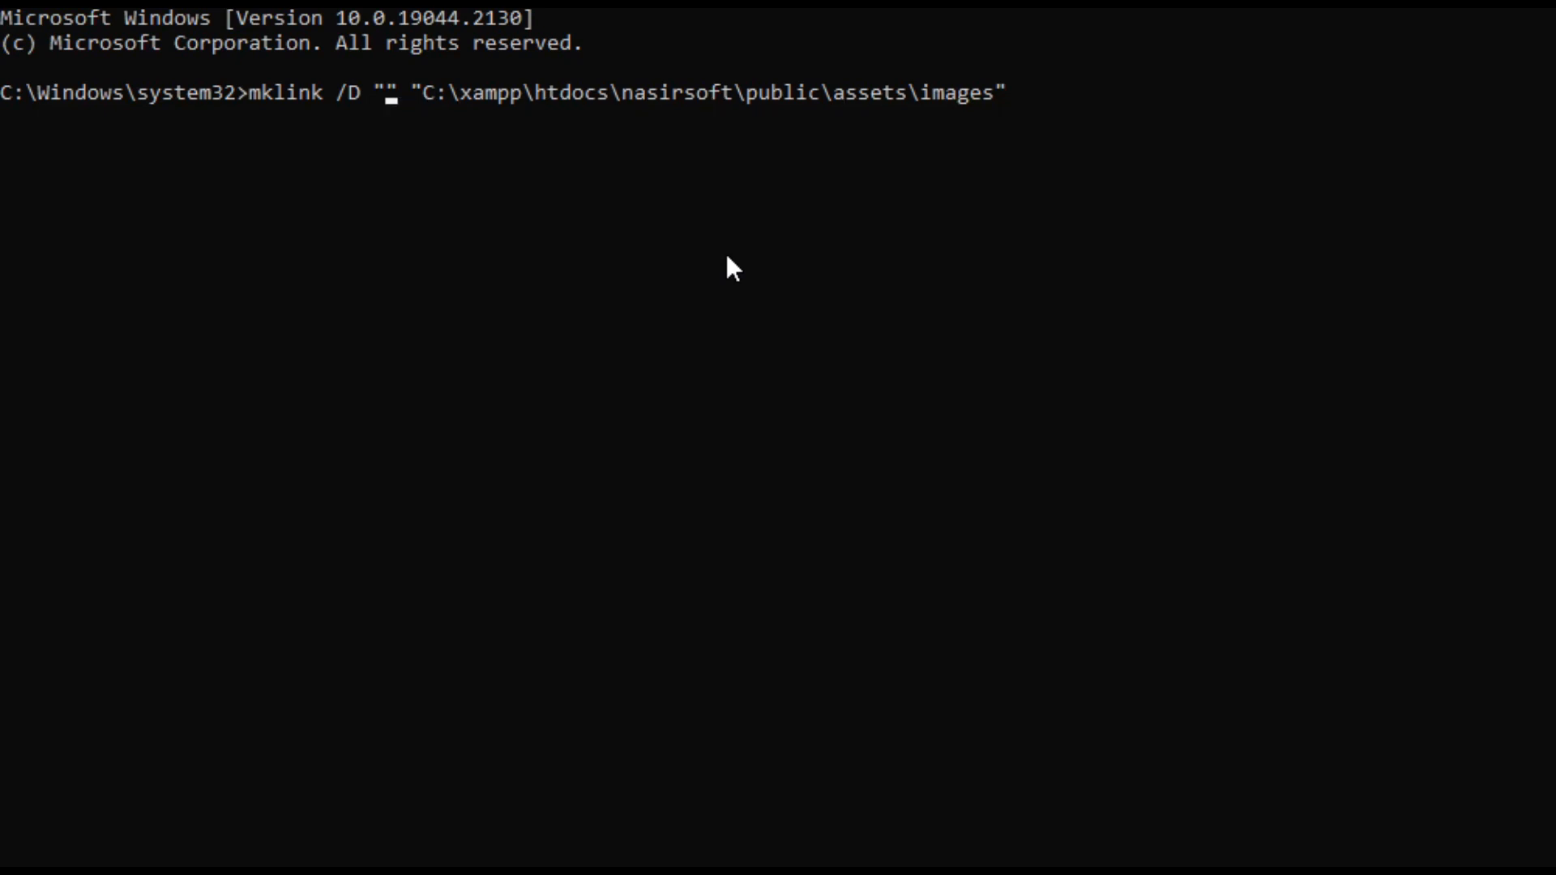
- Fill in the link path C:\xampp\htdocs\api_mis\symbolic_shortcup in the first quotes
text(C:\xampp\htdocs\api_mis)
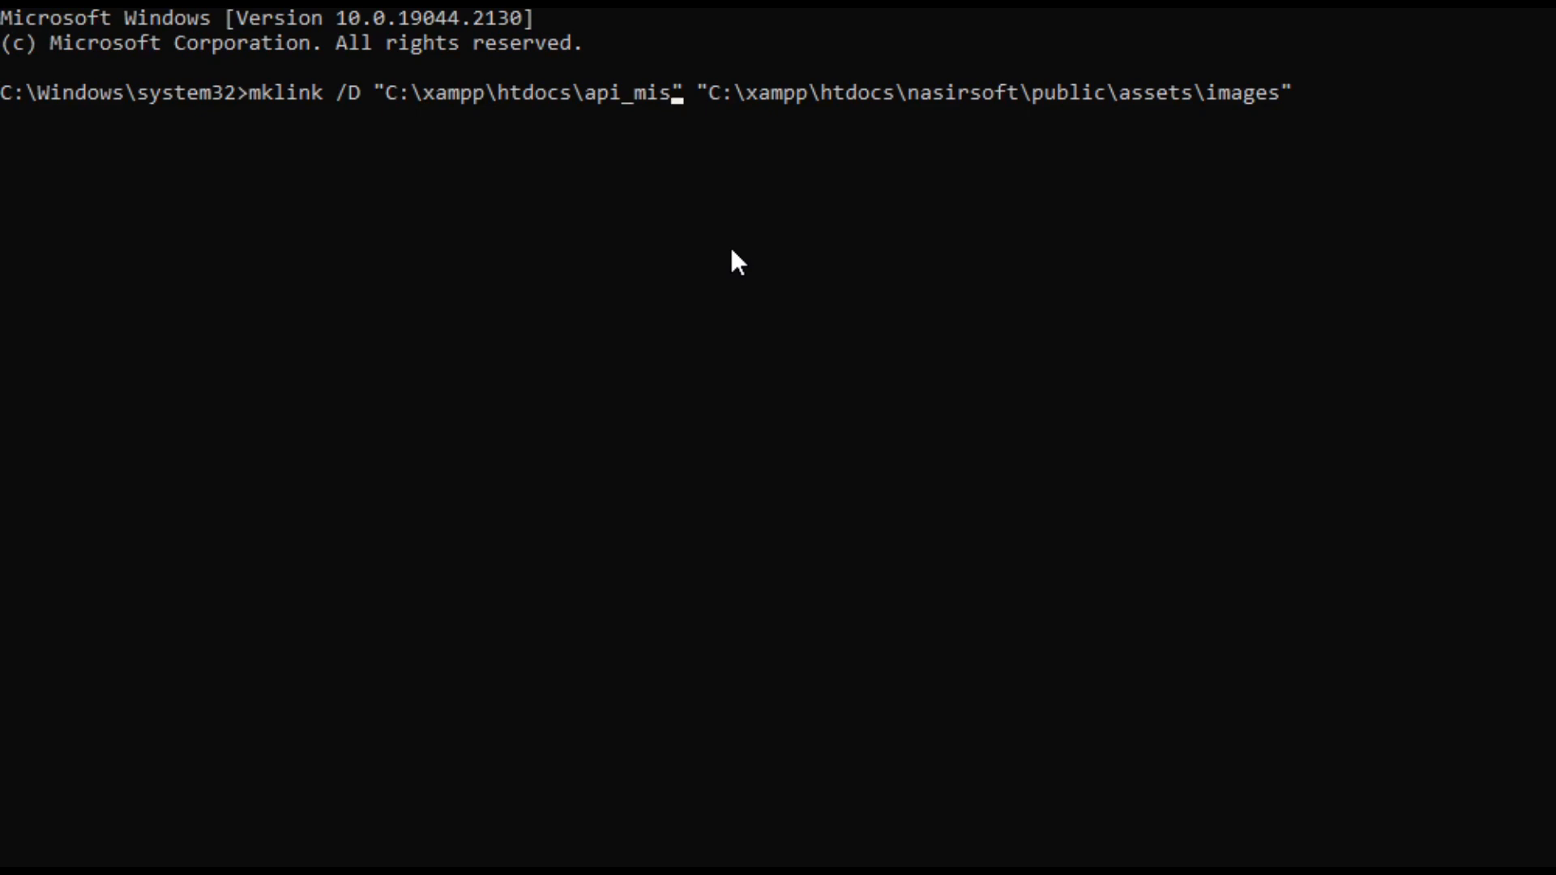
text(\)
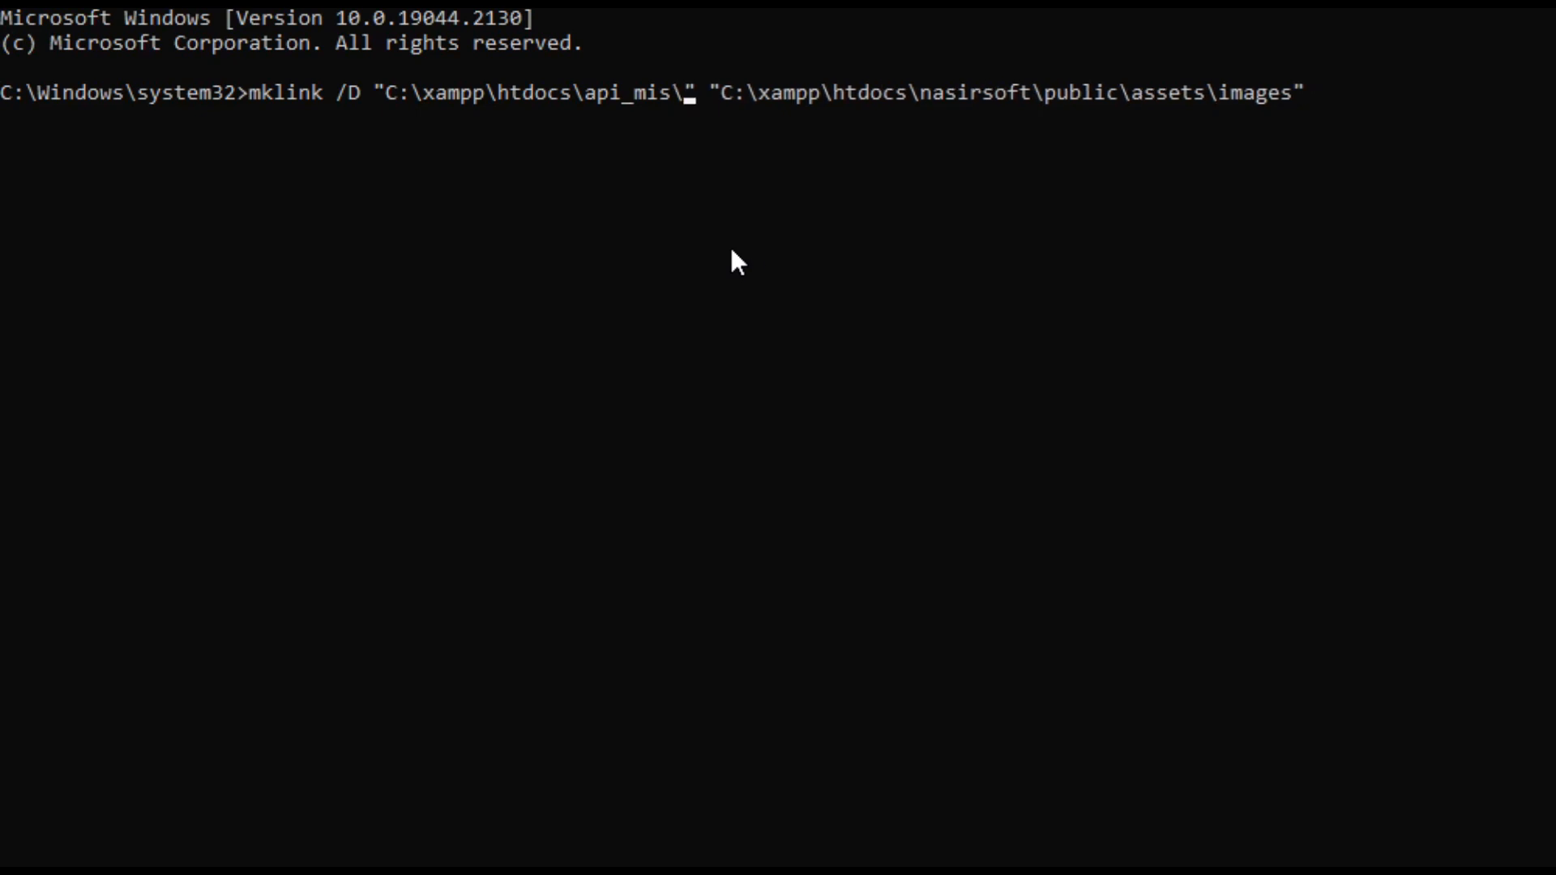
text(s)
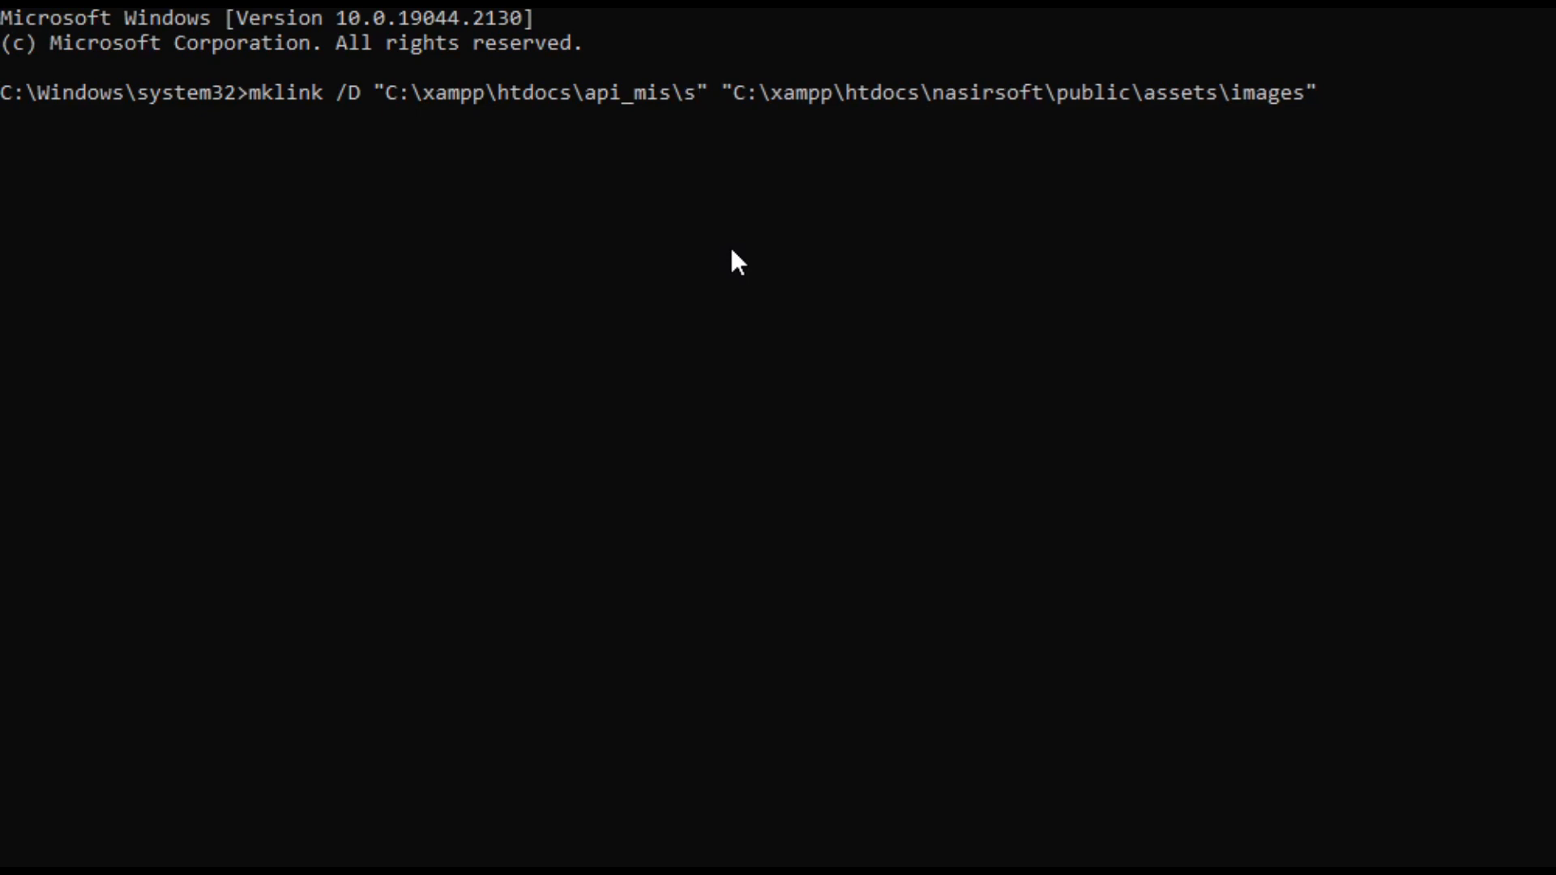
text(ymbolic)
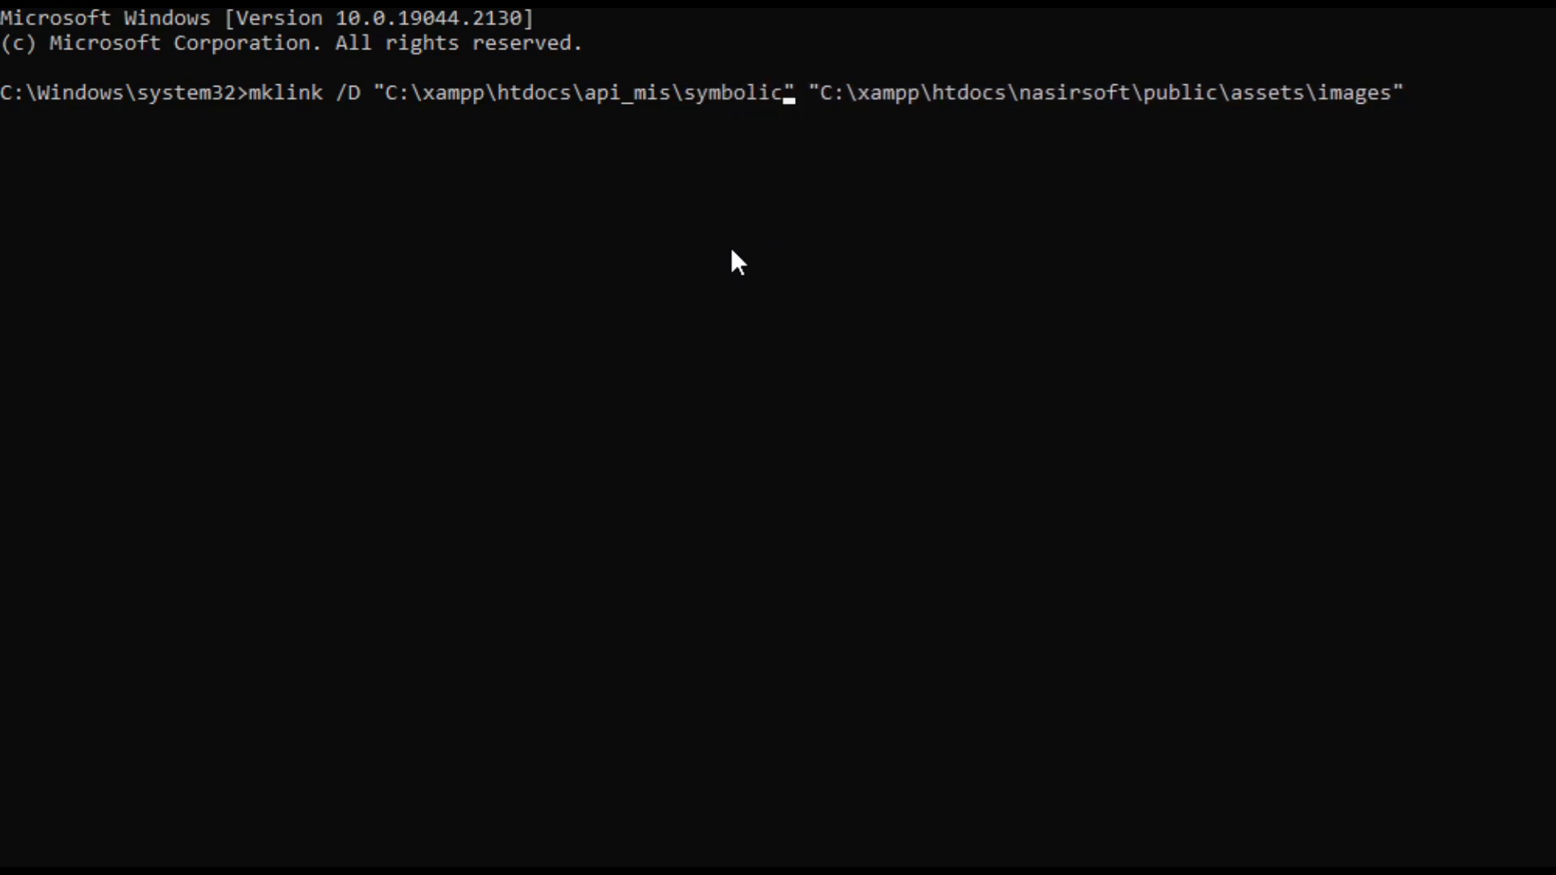
text(_short)
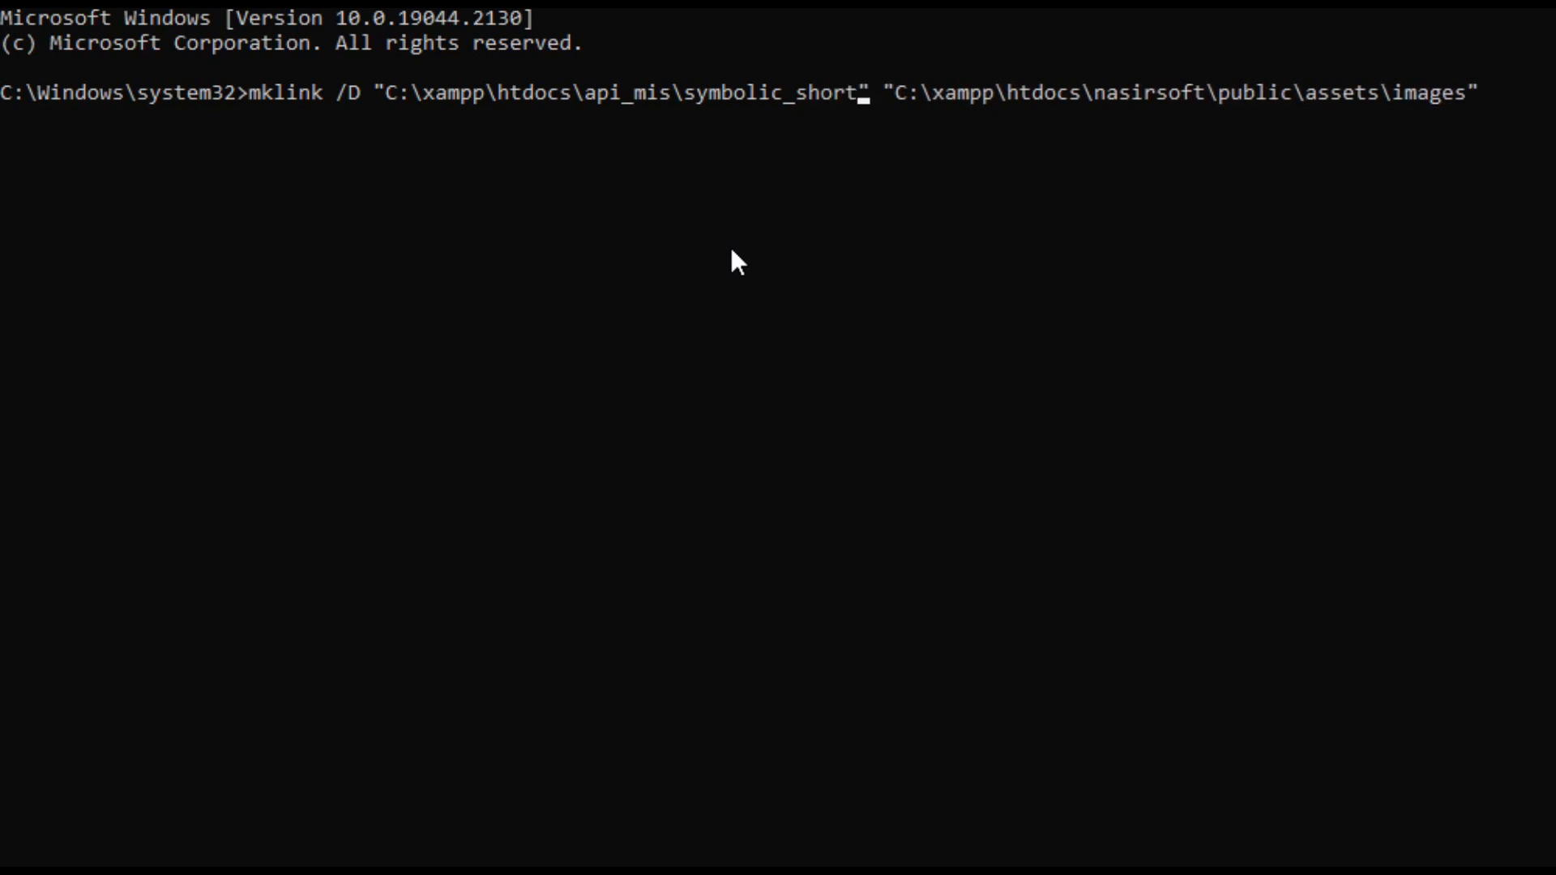
text(cup)
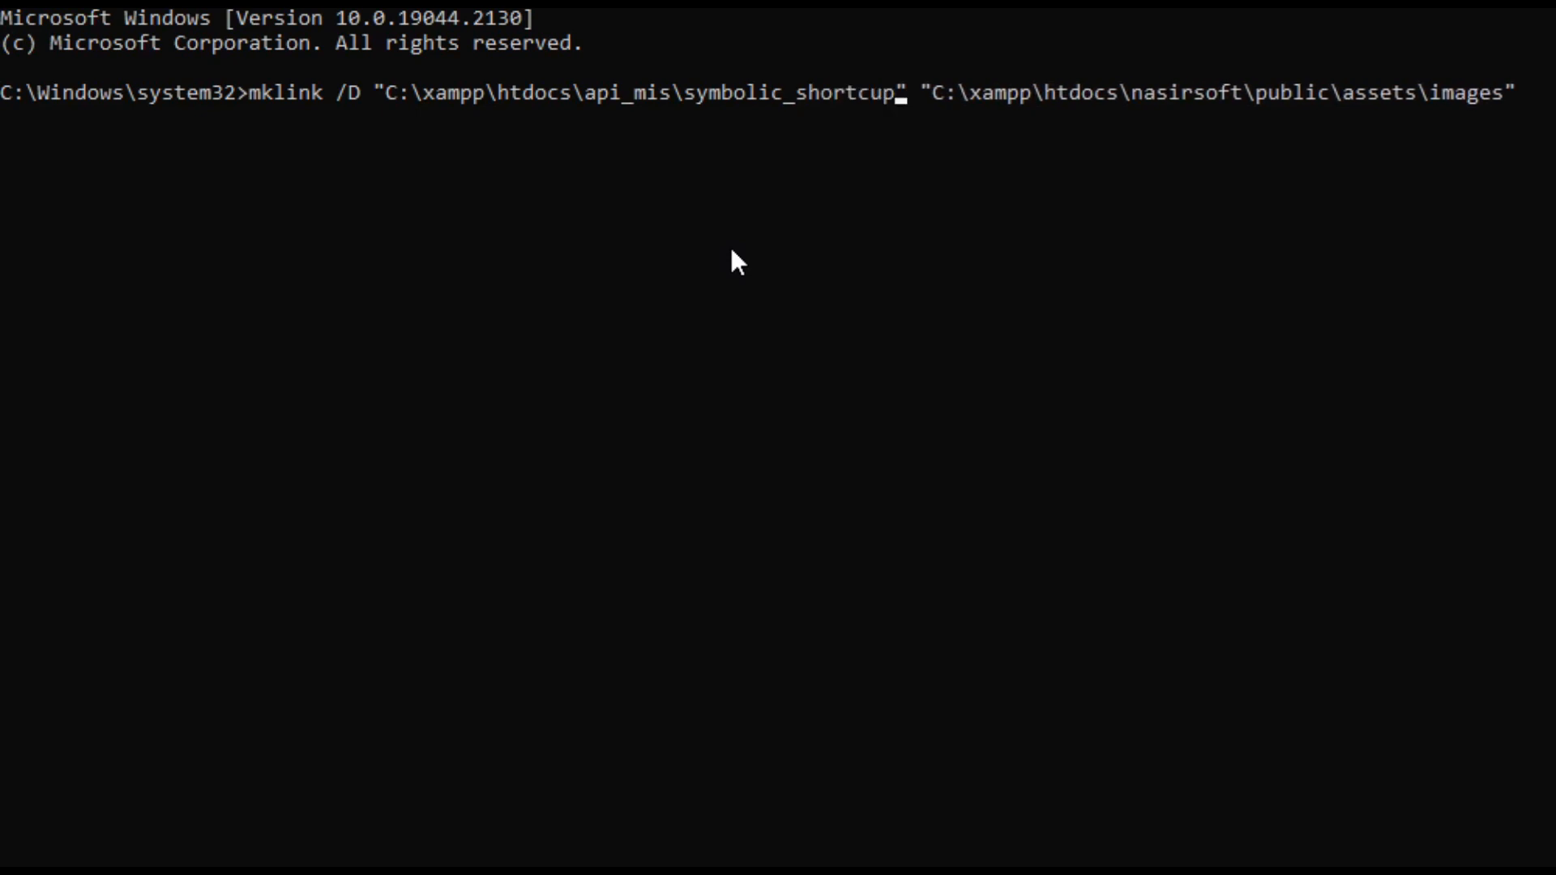
mouse_move(410, 114)
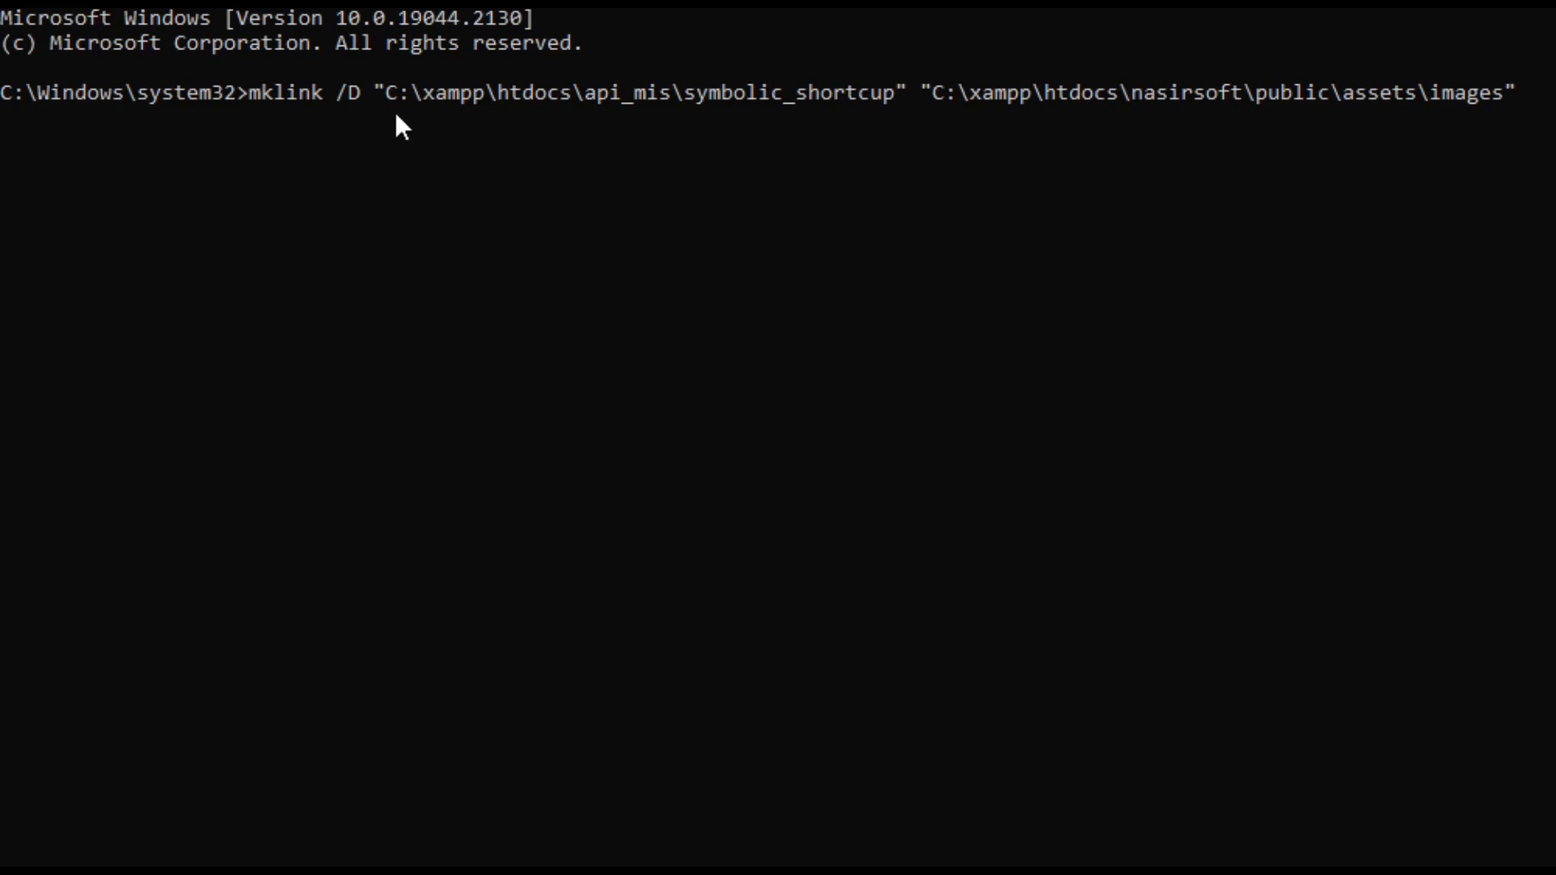
mouse_move(396, 125)
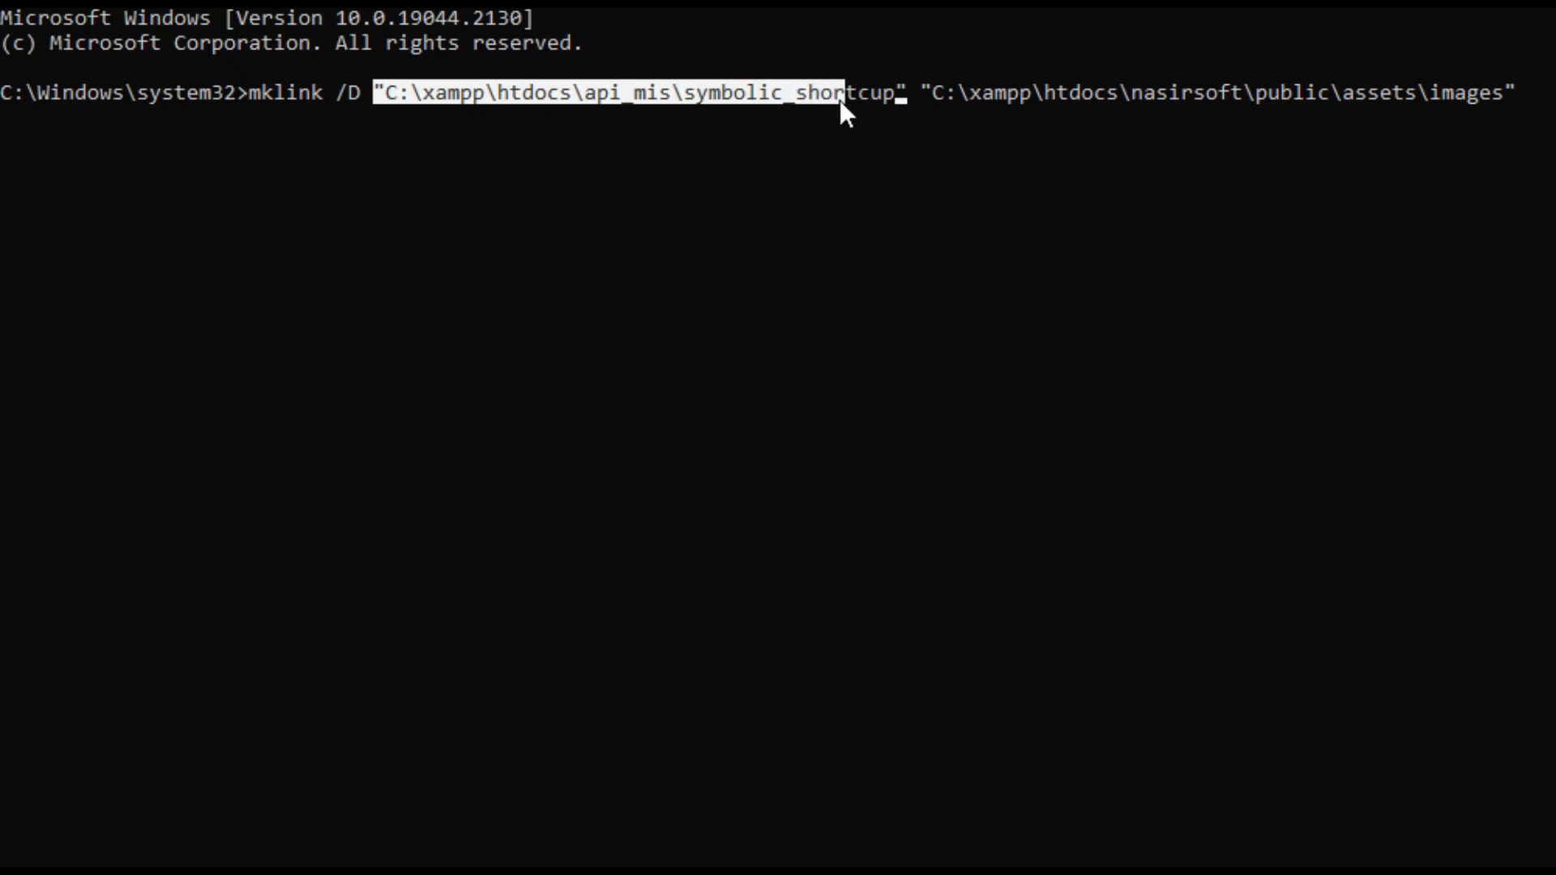
mouse_move(1011, 109)
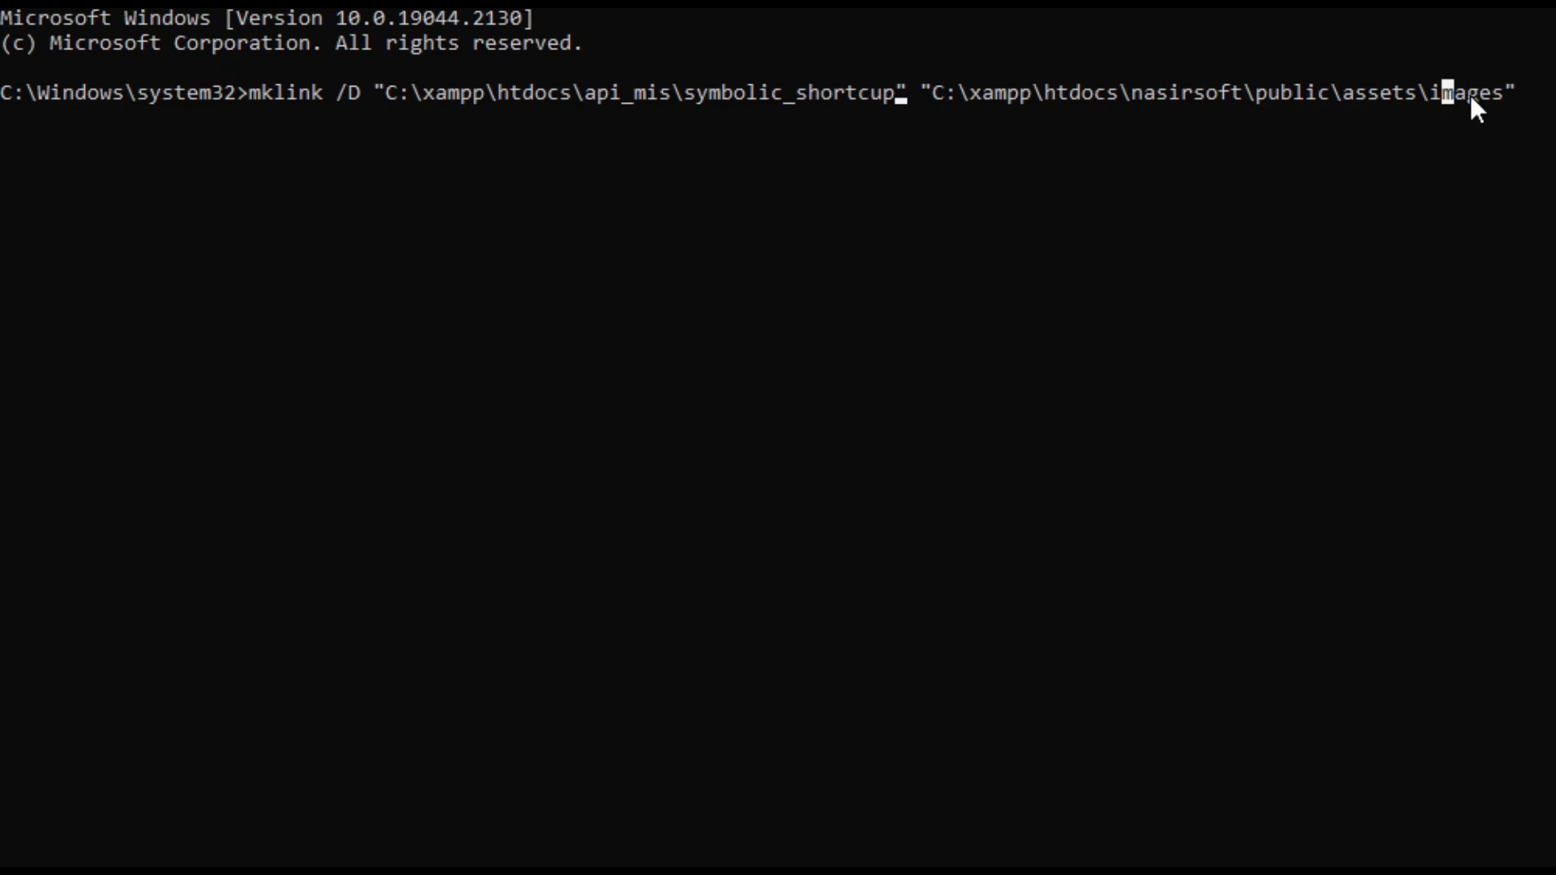
mouse_move(1125, 161)
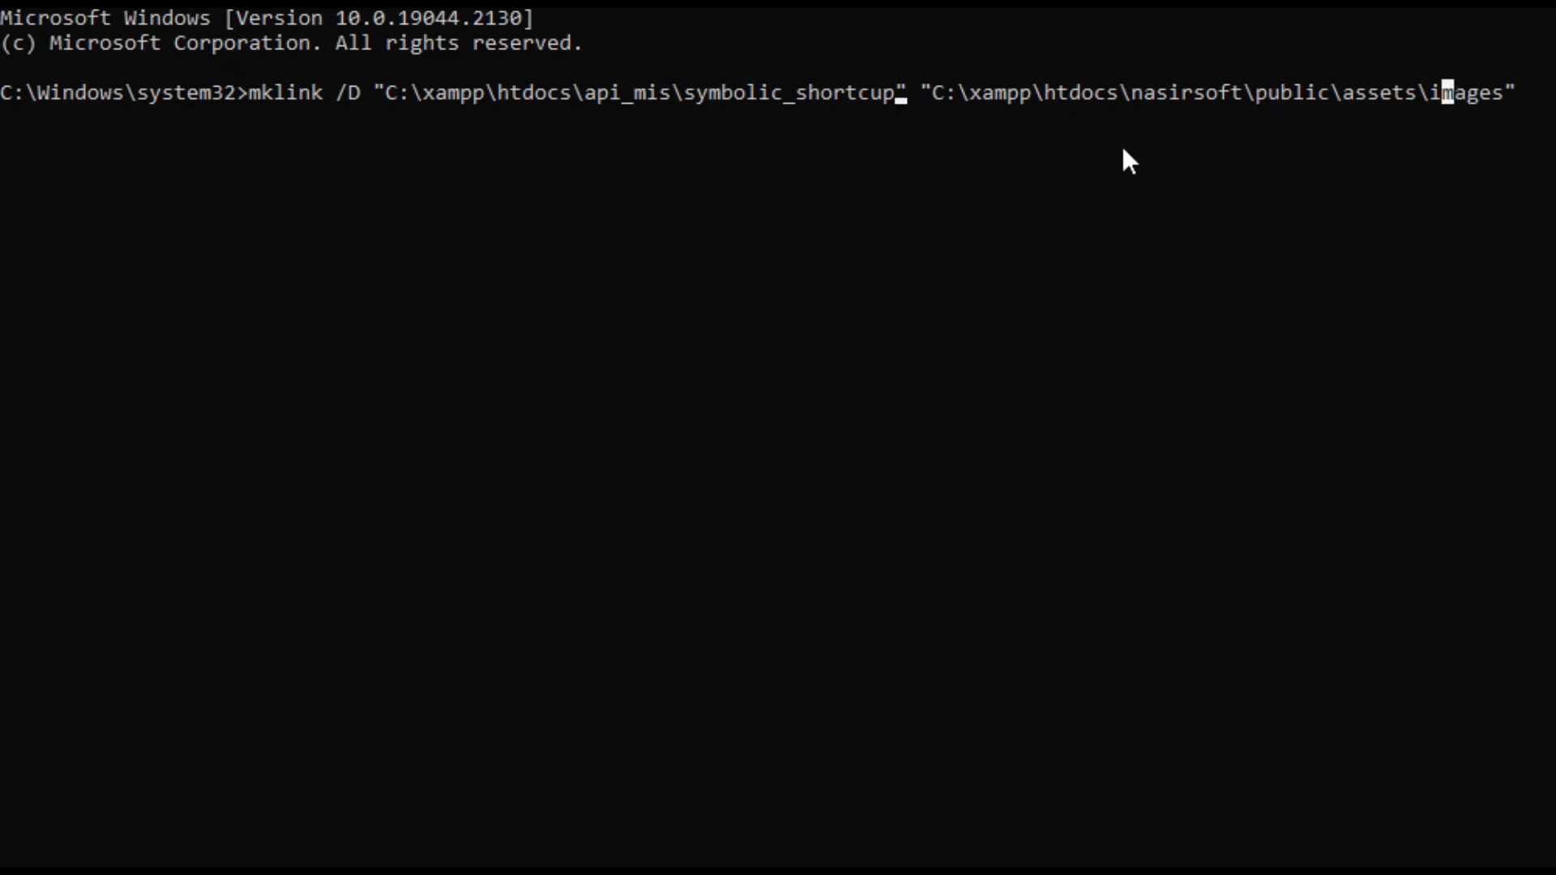
mouse_move(688, 116)
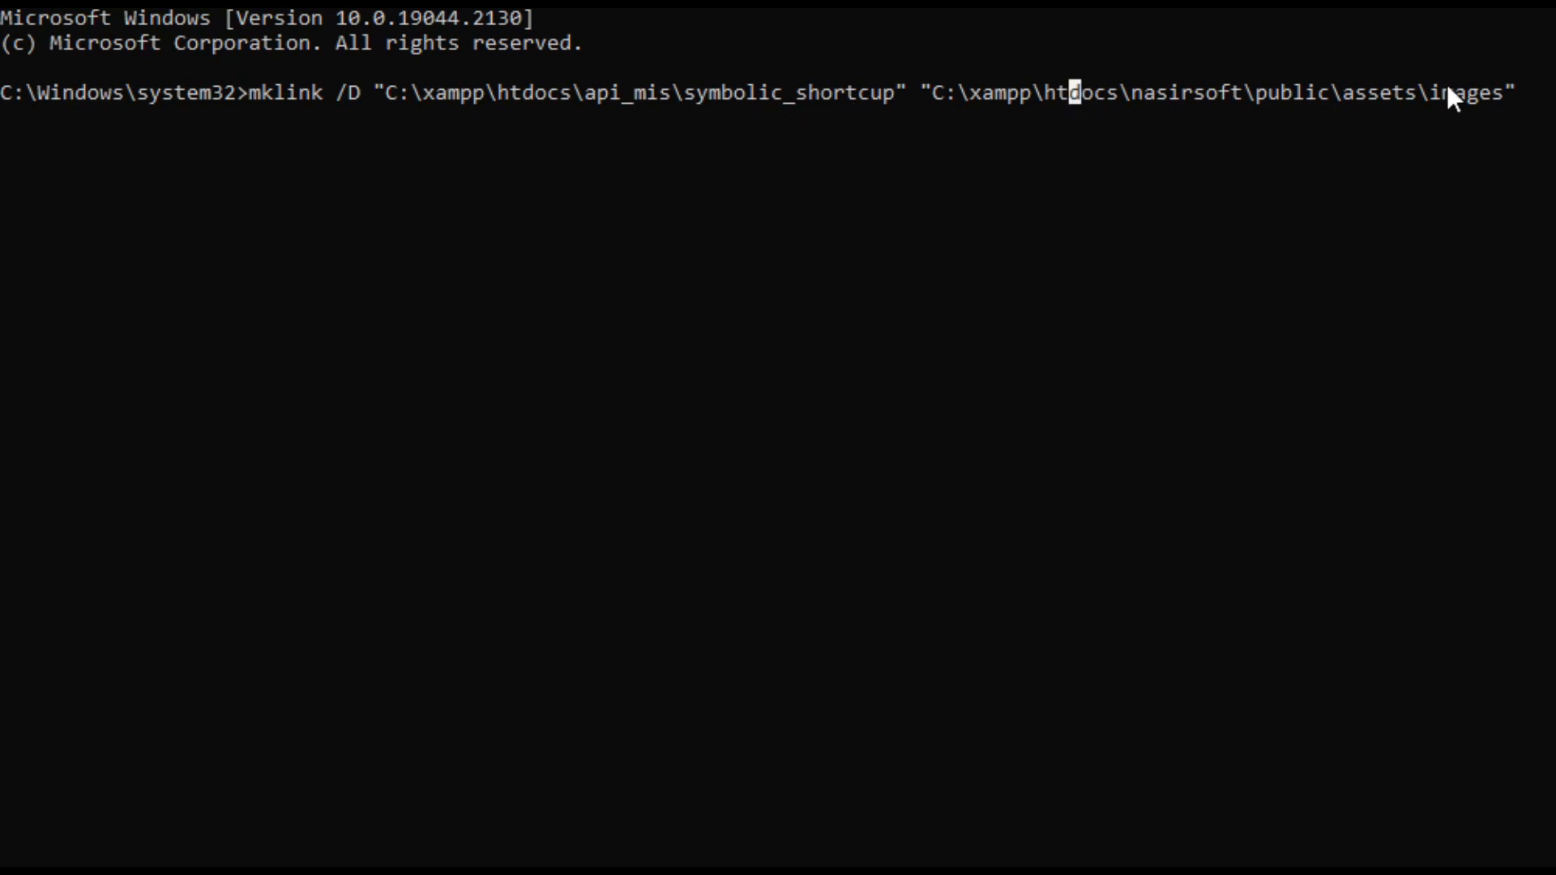
mouse_move(1534, 137)
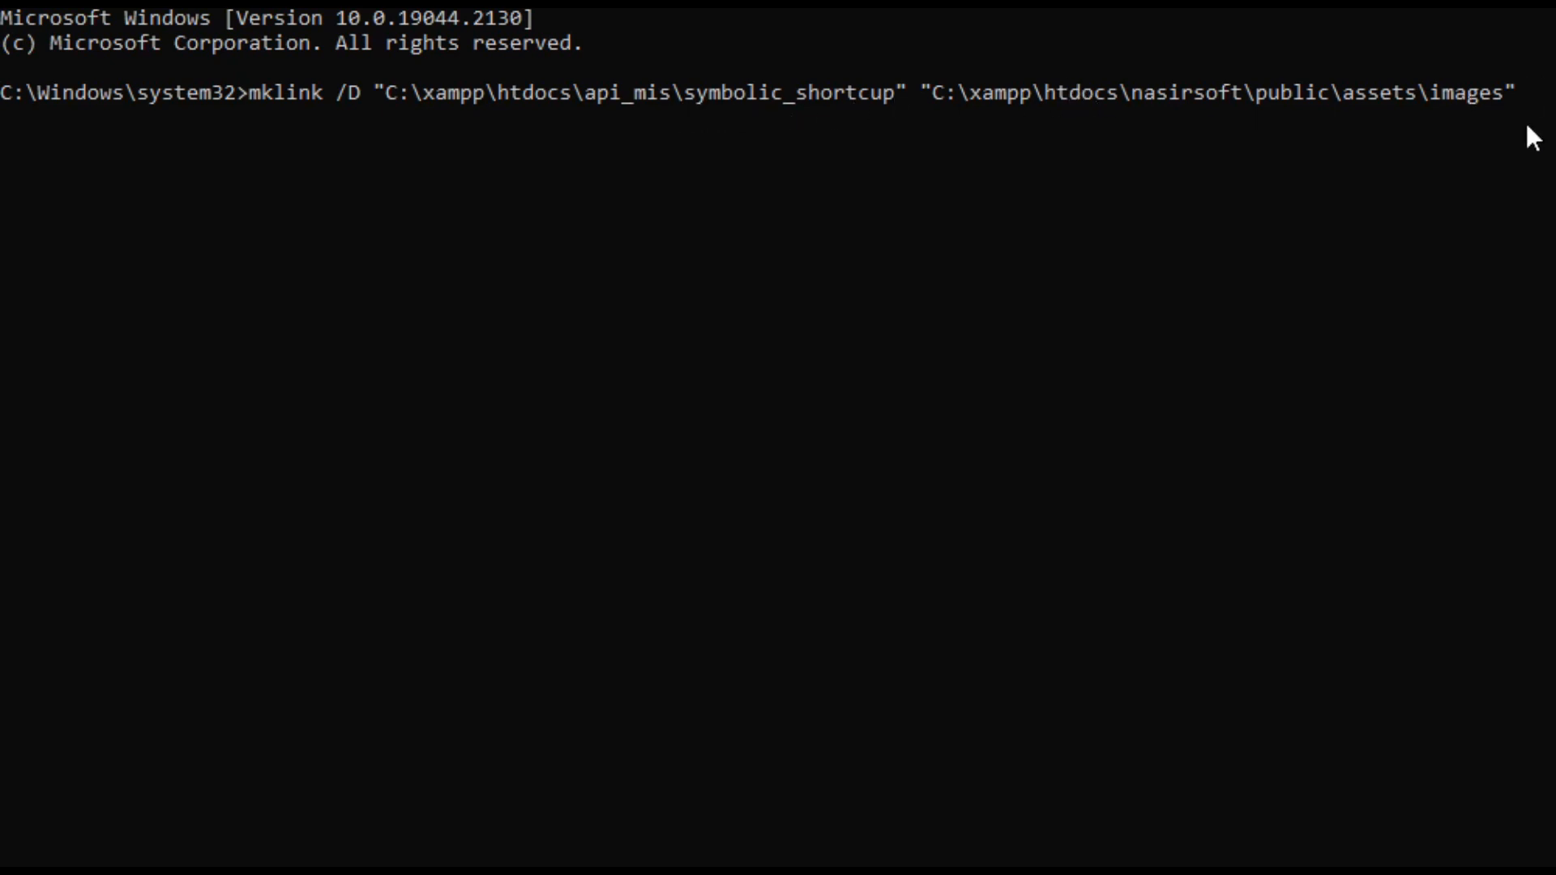
- Run the mklink command and see the 'symbolic link created' confirmation for api_mis\symbolic_shortcup
key(Return)
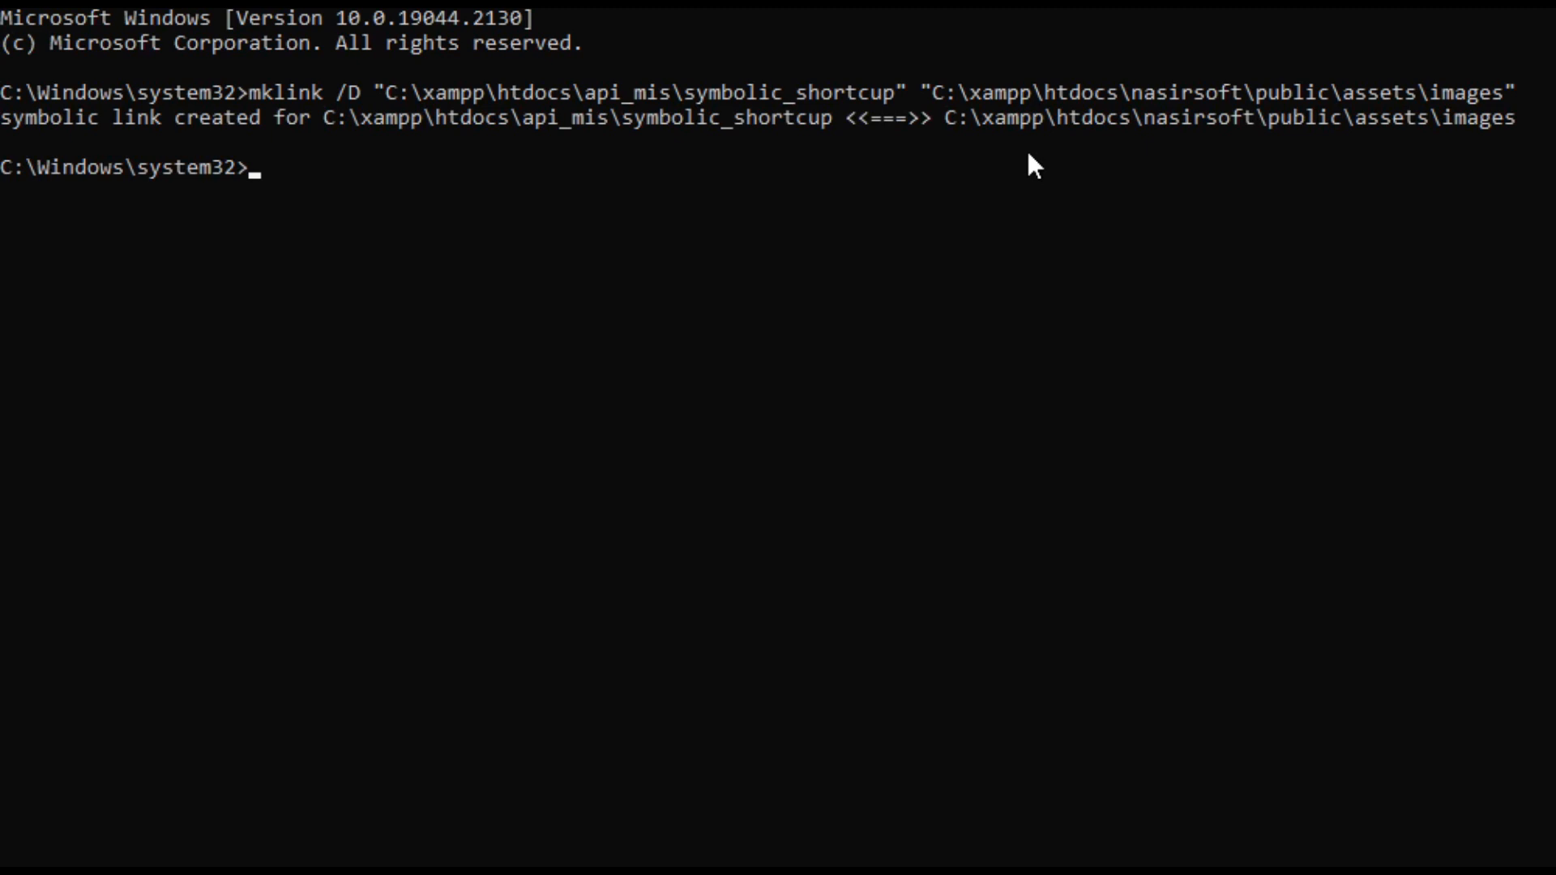
double_click(52, 116)
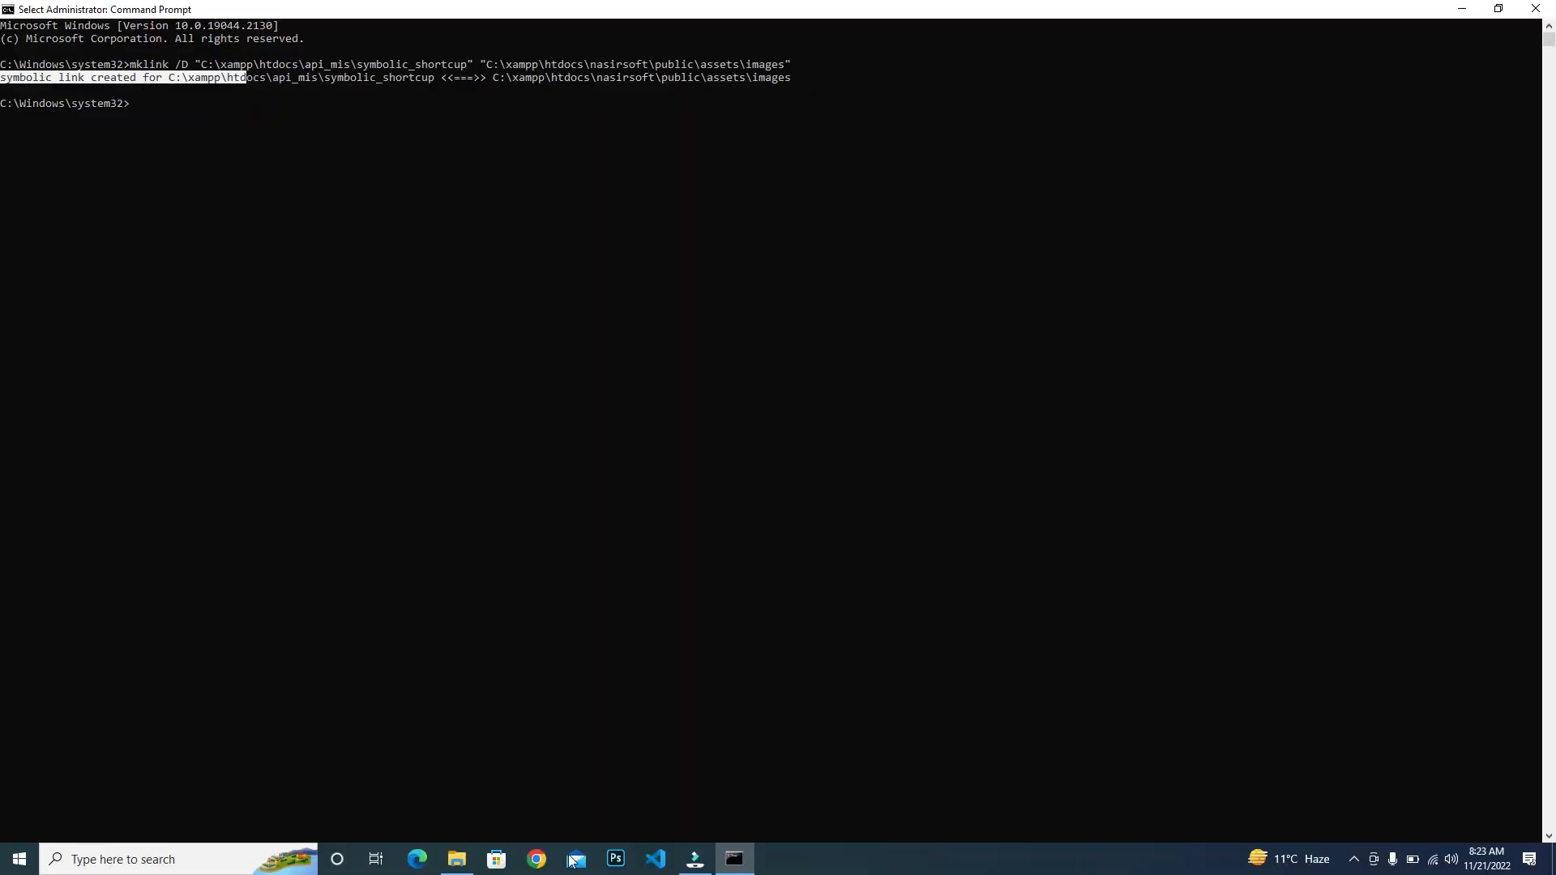
- In File Explorer, enter the new symbolic_shortcup folder in api_mis, which lists nasirsoft's images
click(455, 859)
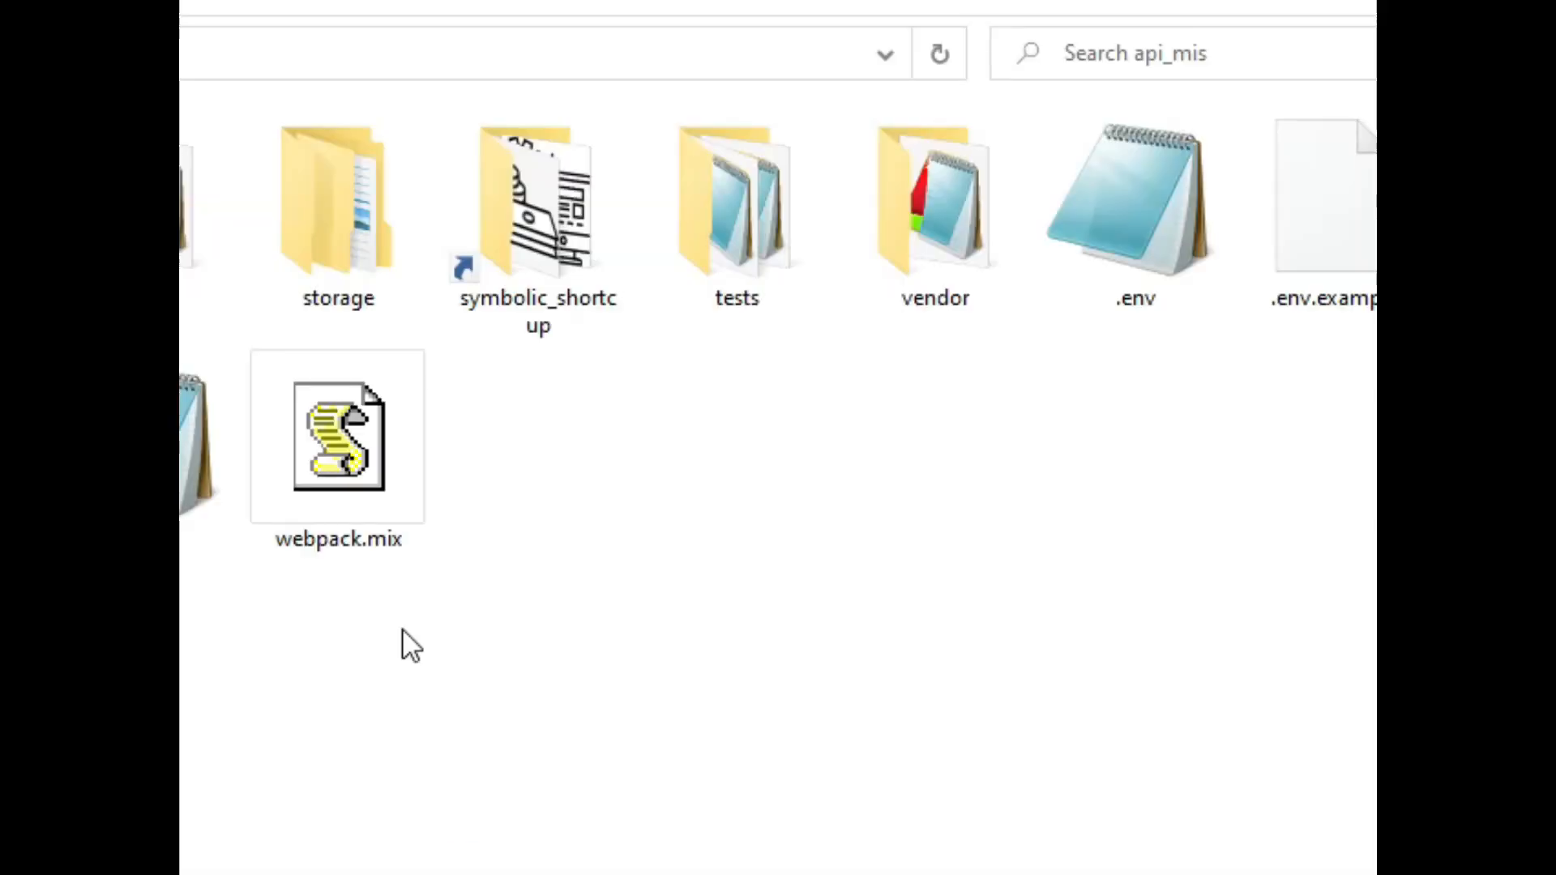
mouse_move(644, 373)
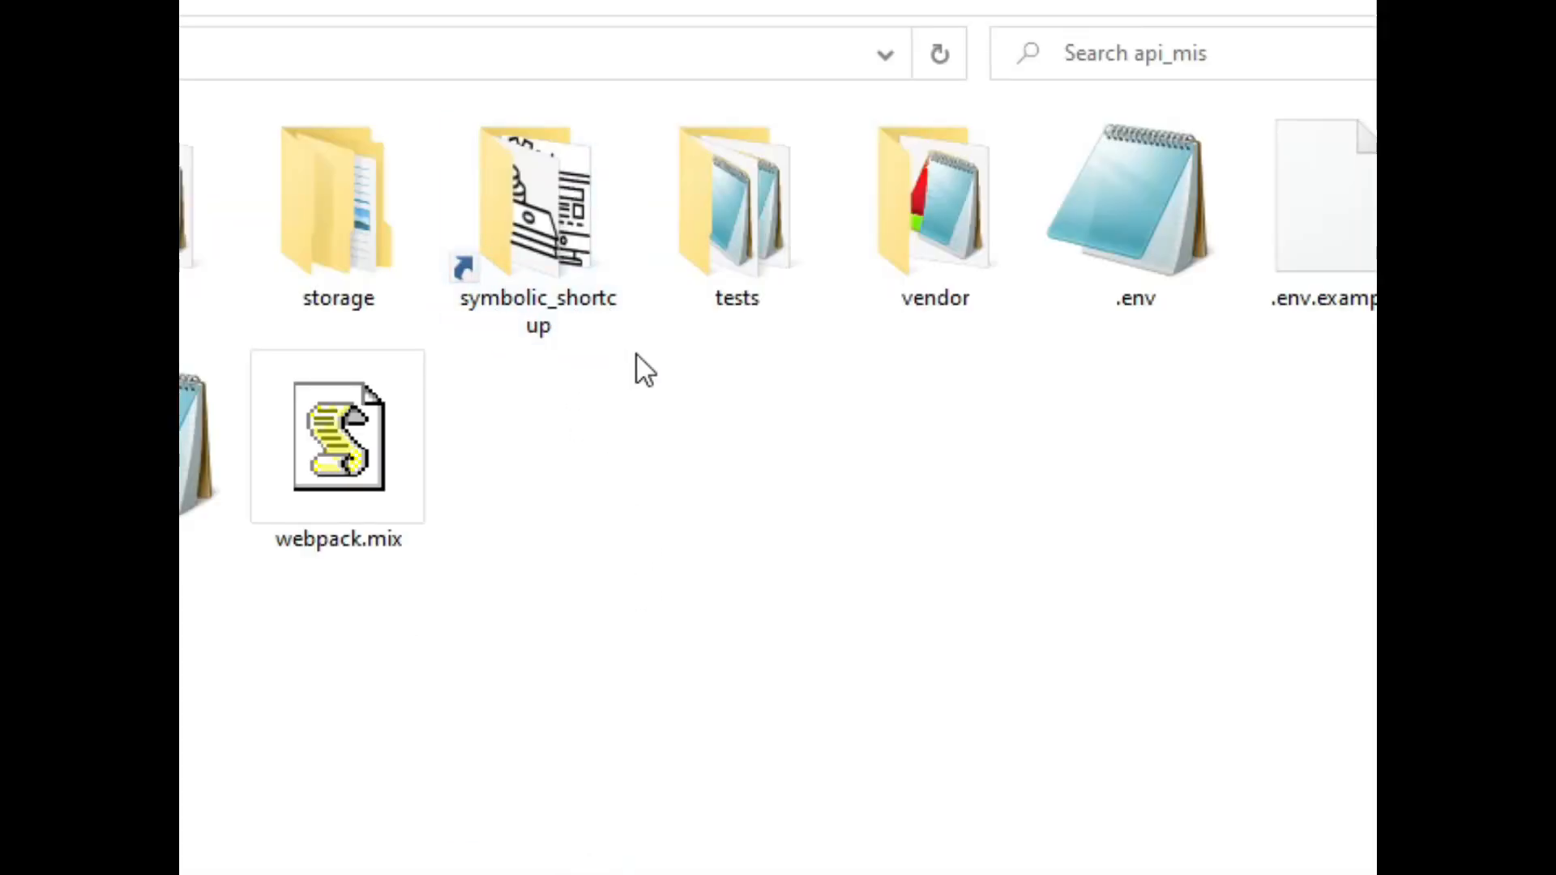
double_click(537, 198)
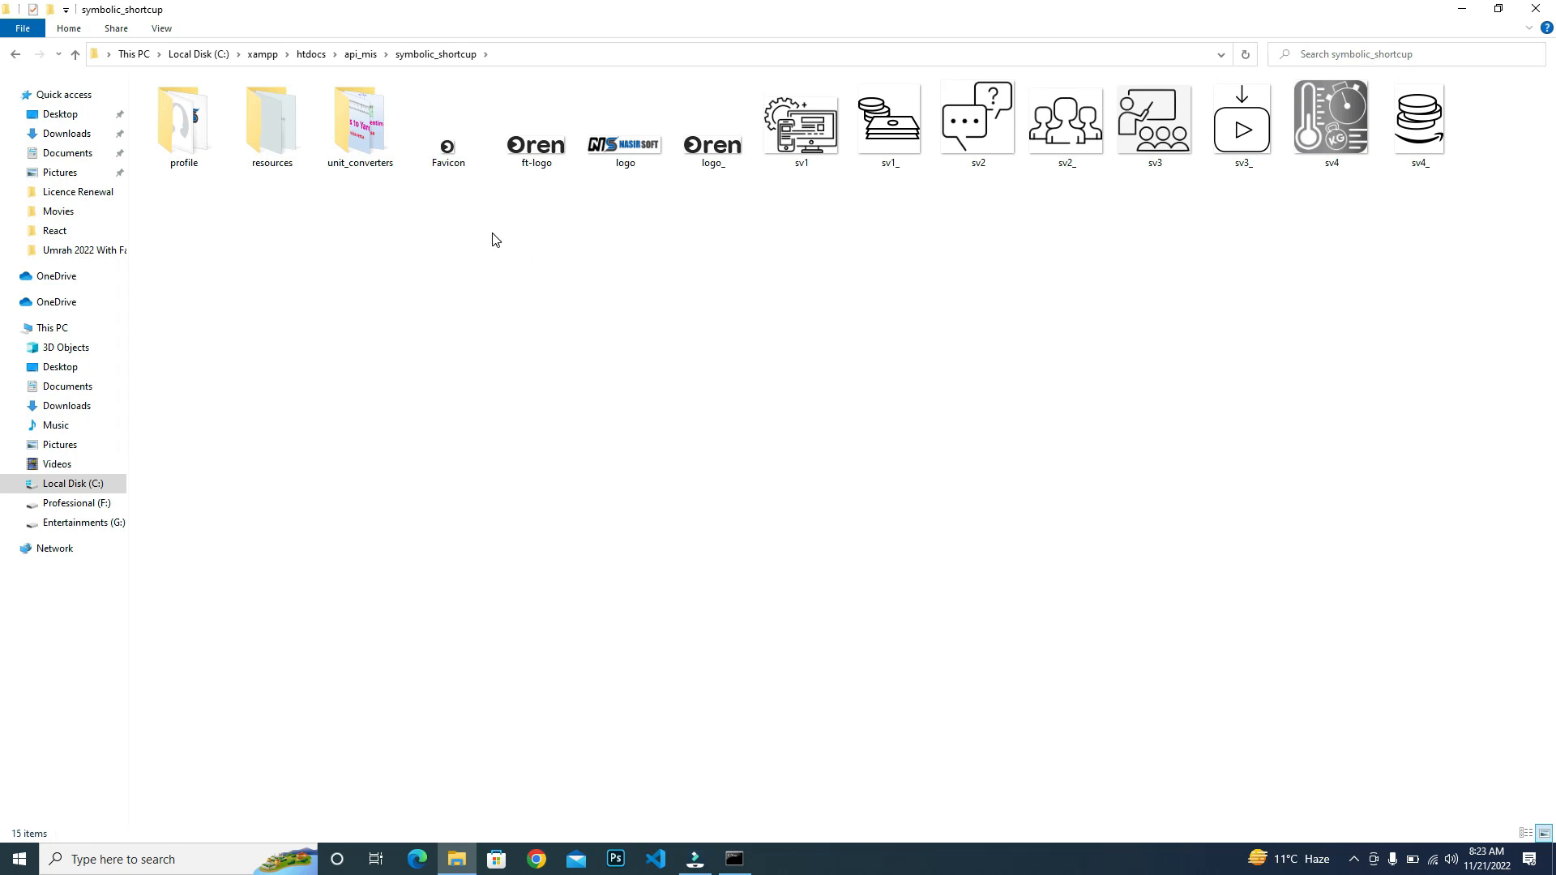
- Create a new folder named test inside symbolic_shortcup via New > Folder
right_click(496, 239)
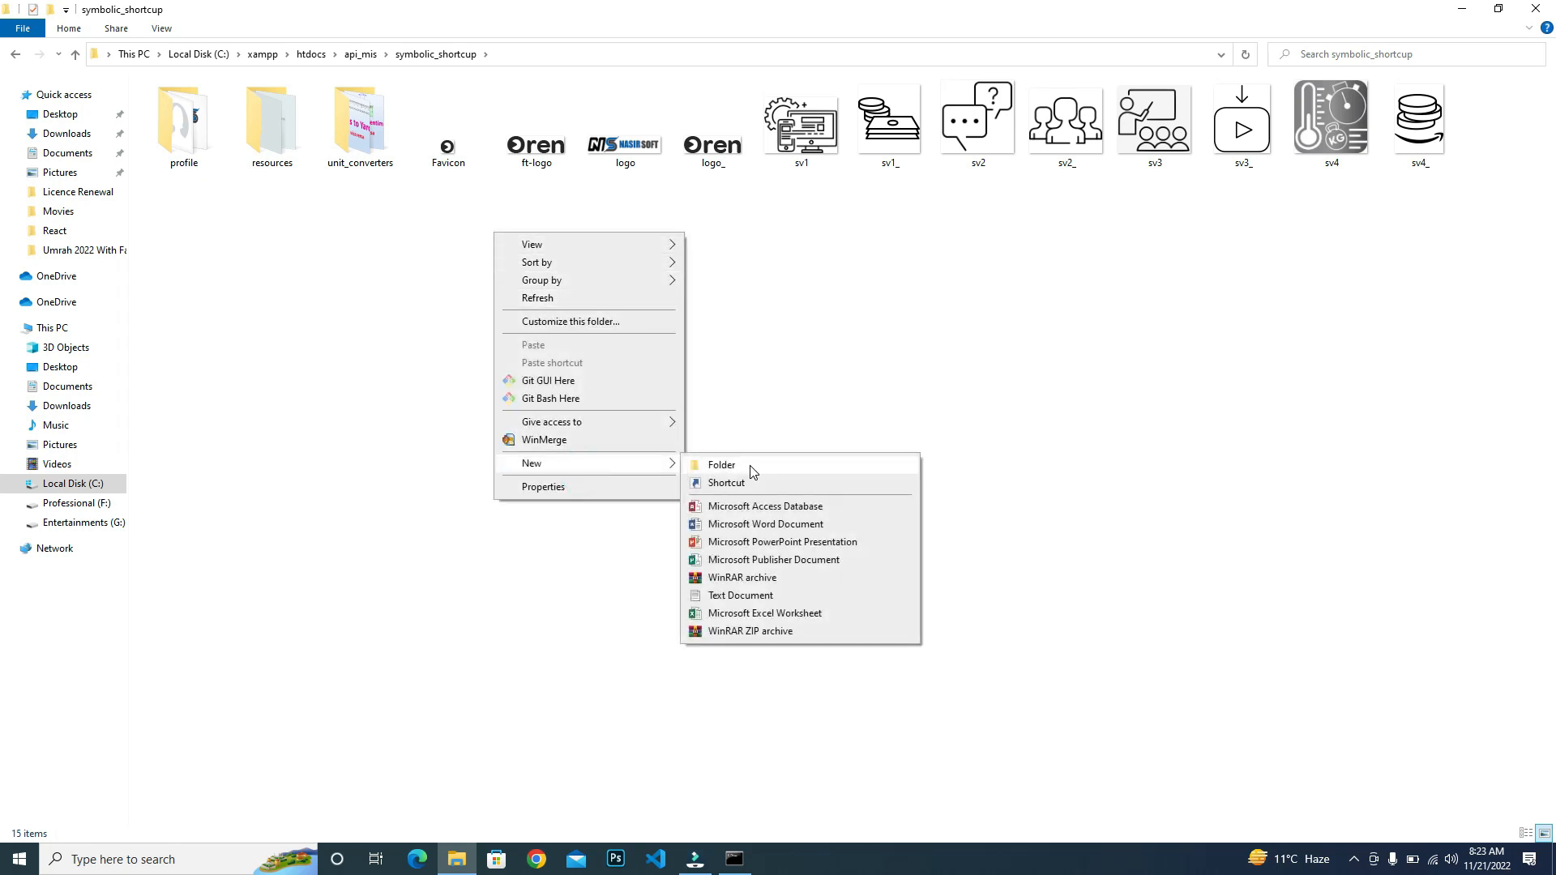
click(721, 466)
text(test)
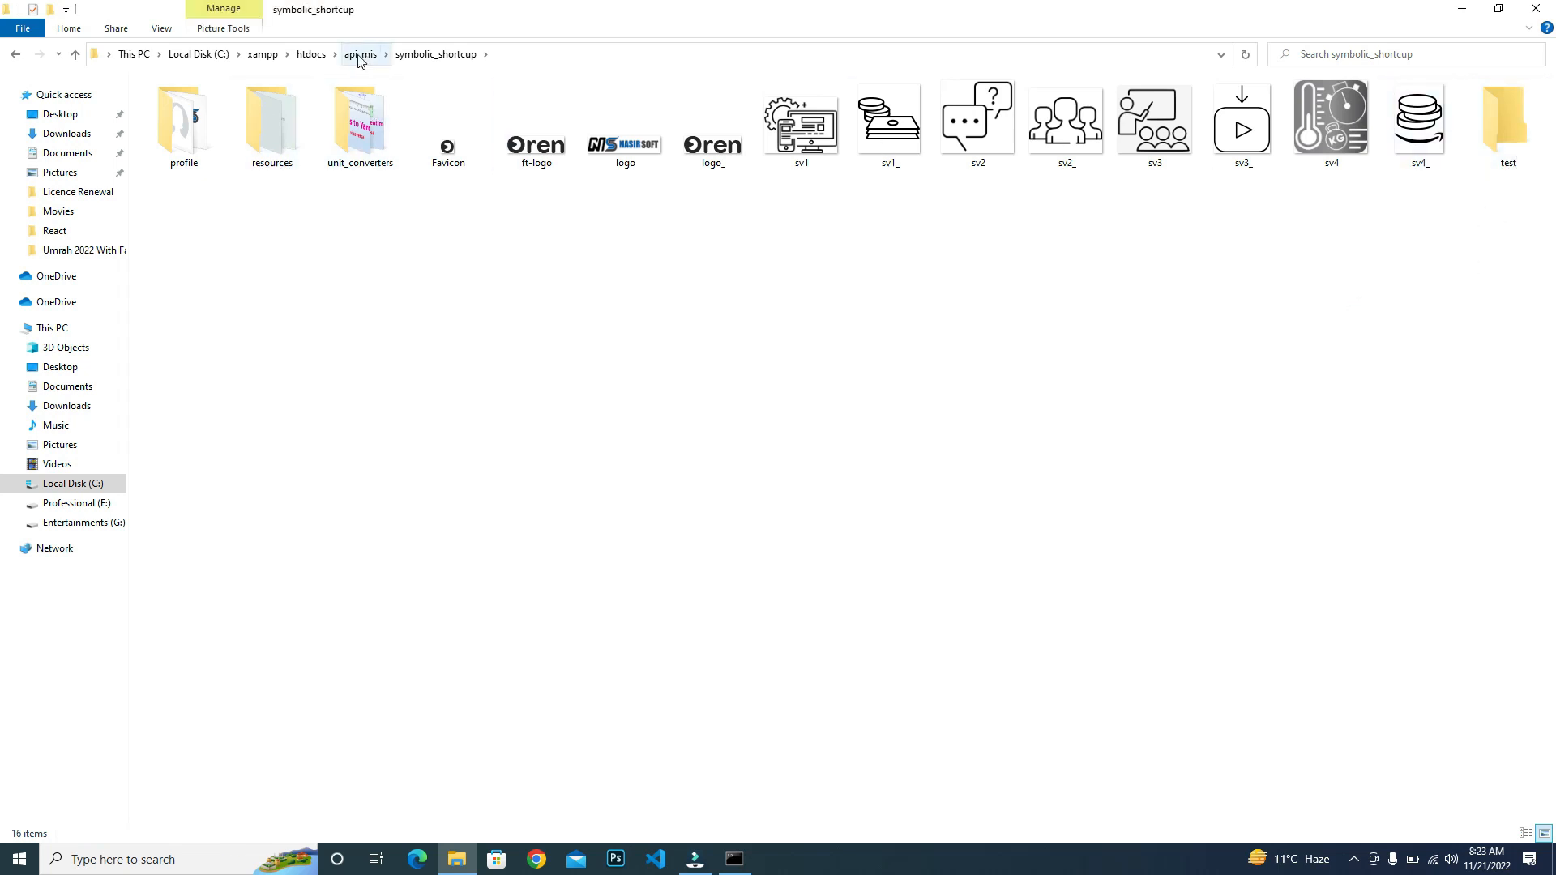
- Return to htdocs and browse to nasirsoft\public\assets\images, where test now appears too
click(312, 53)
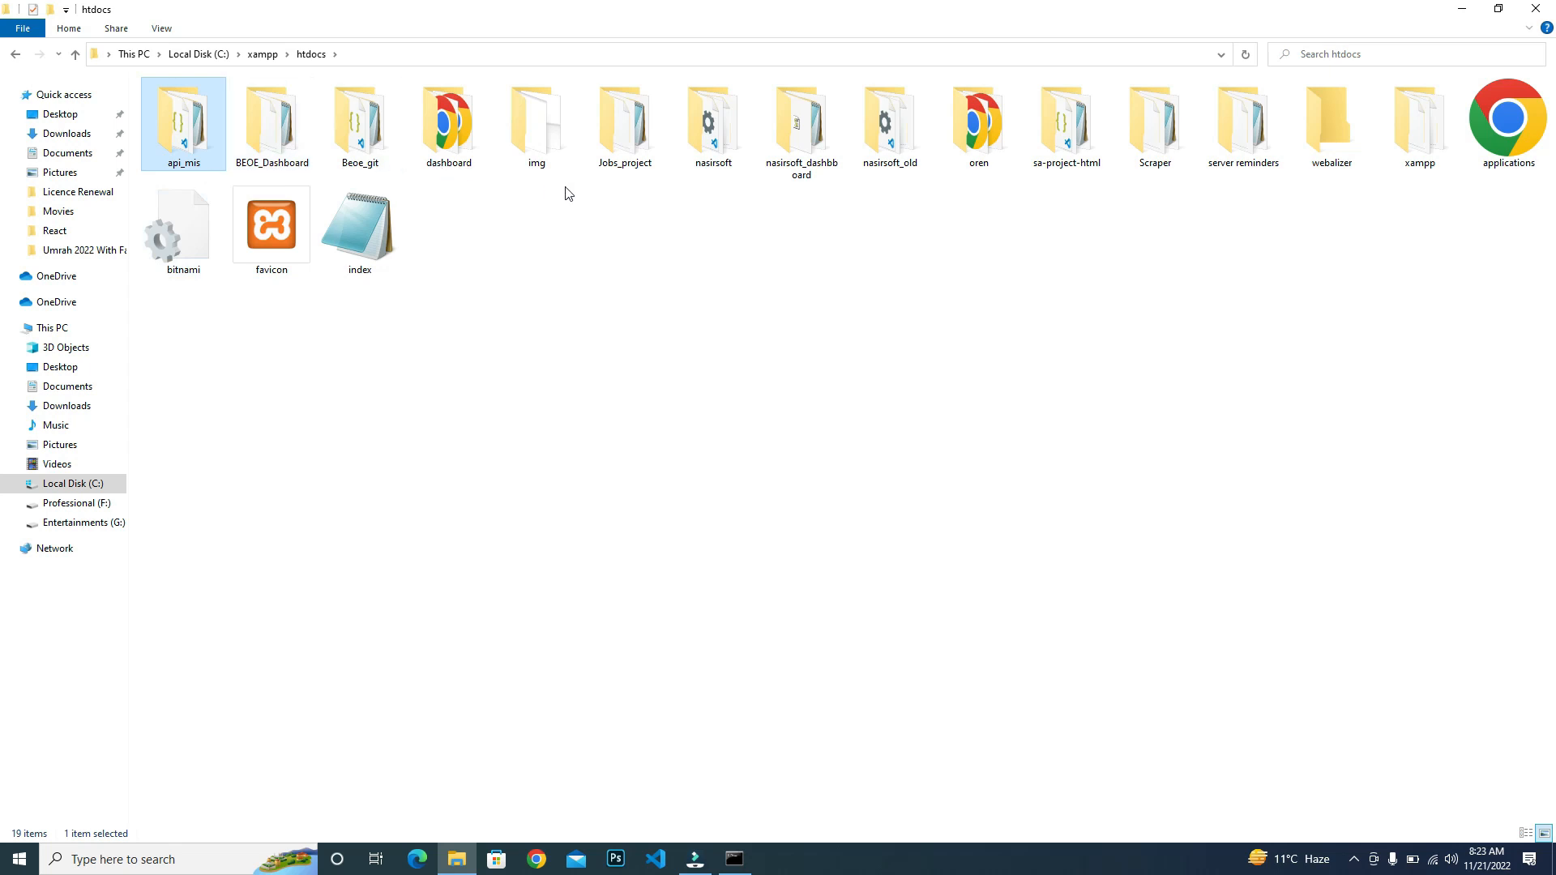
double_click(710, 119)
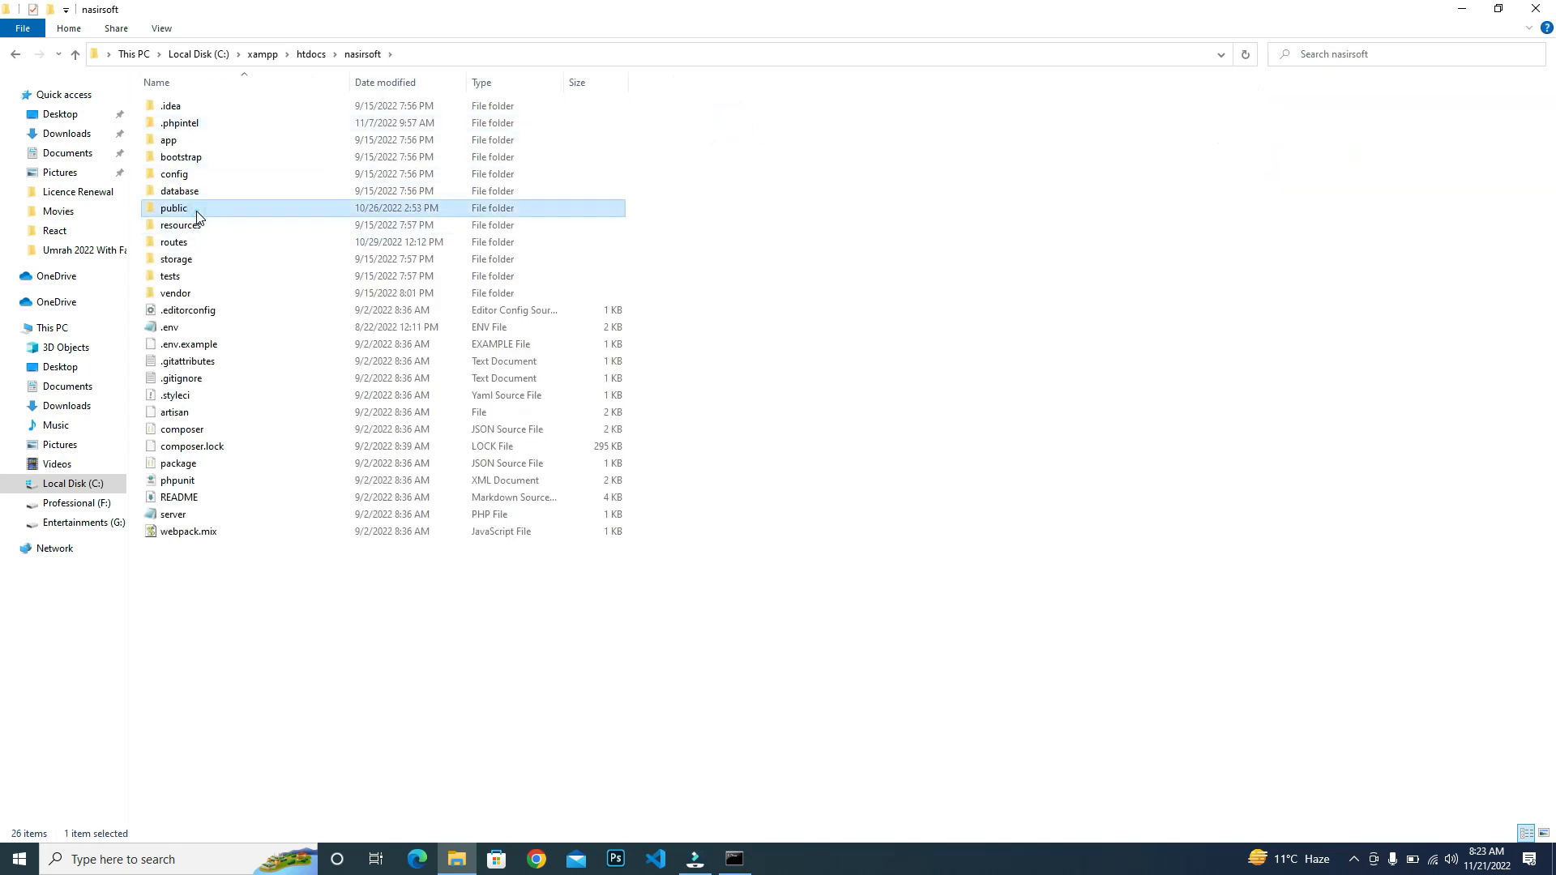
double_click(173, 207)
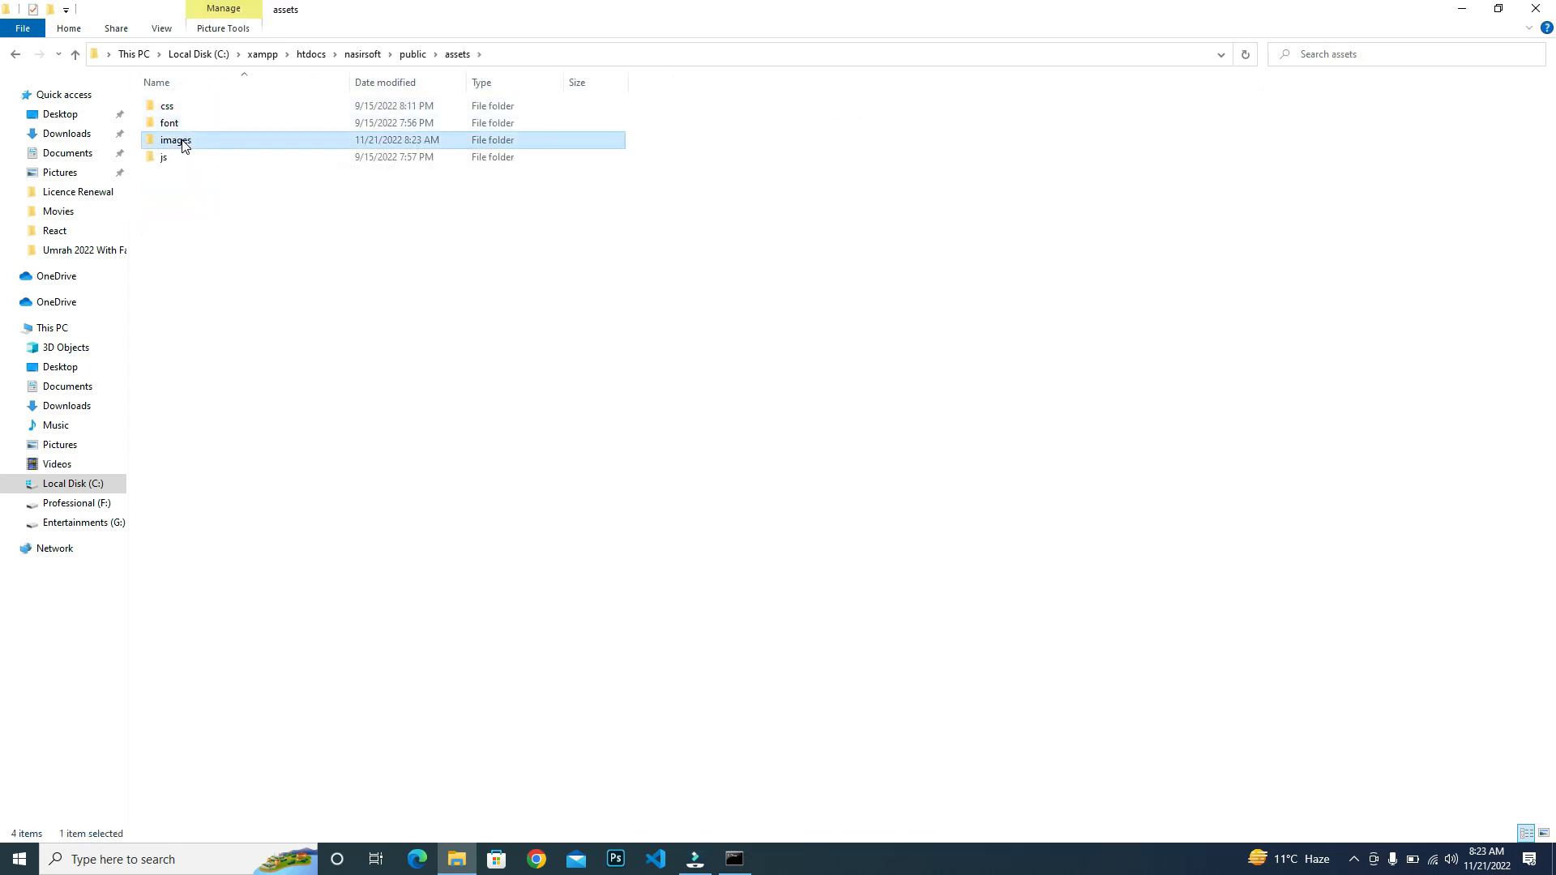
double_click(175, 140)
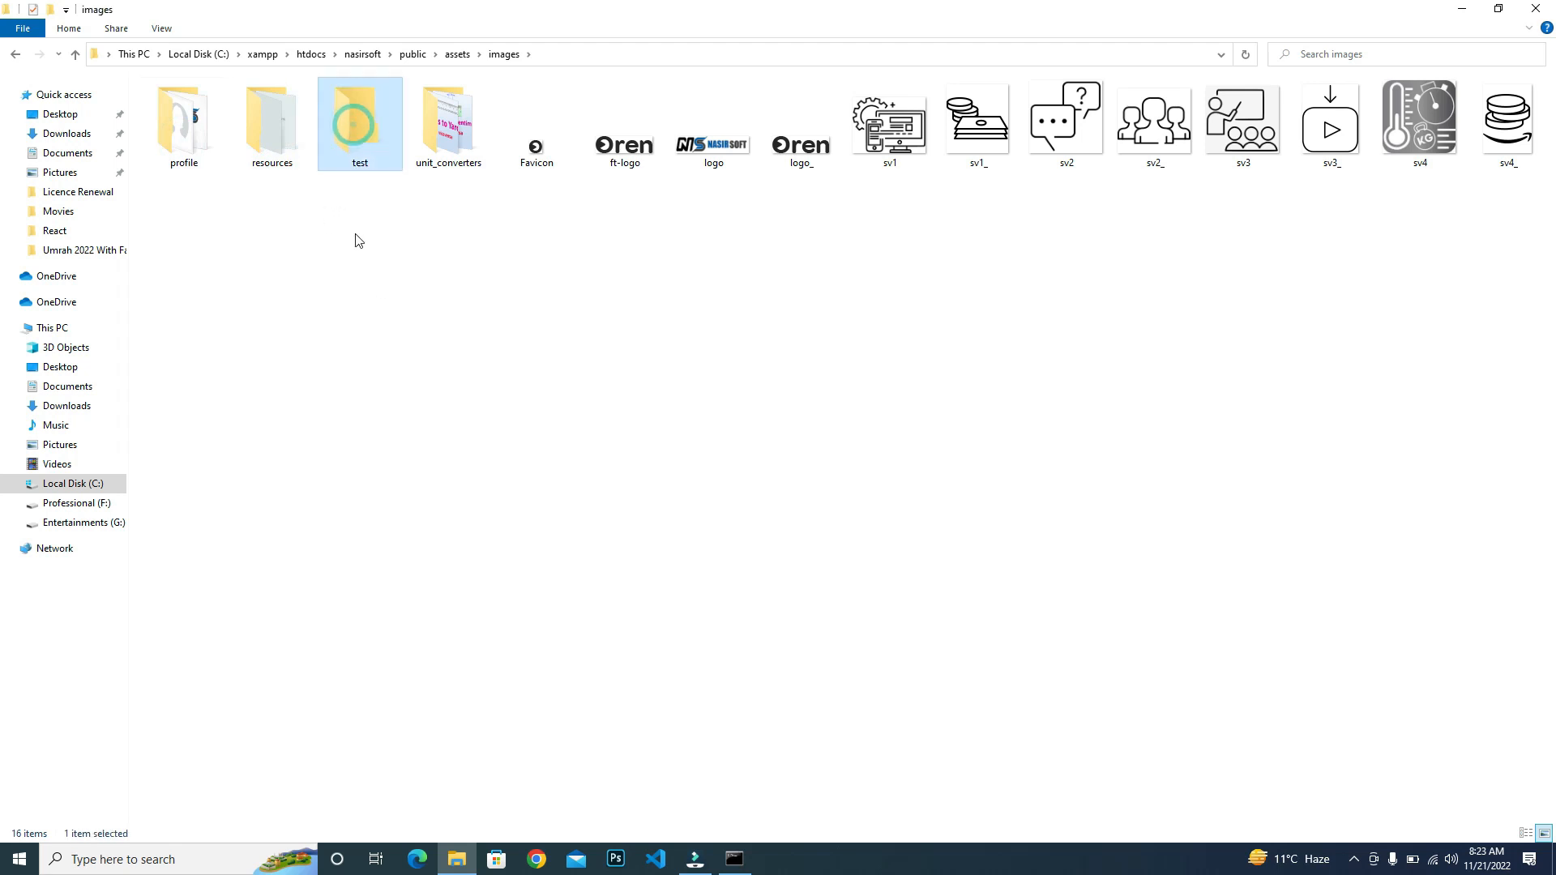